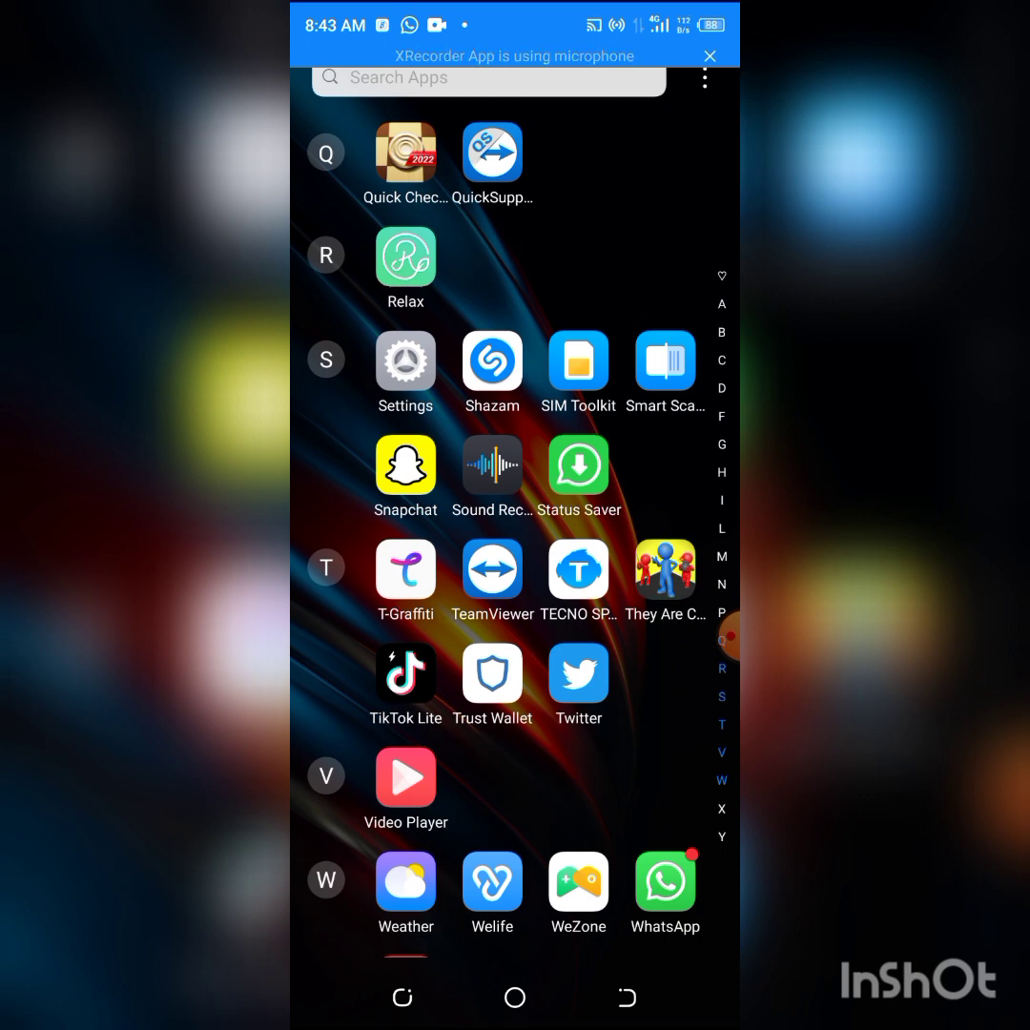
Step: Scroll through the Trust Wallet phrase import and sync until the connected swap page appears
scroll("down", 3)
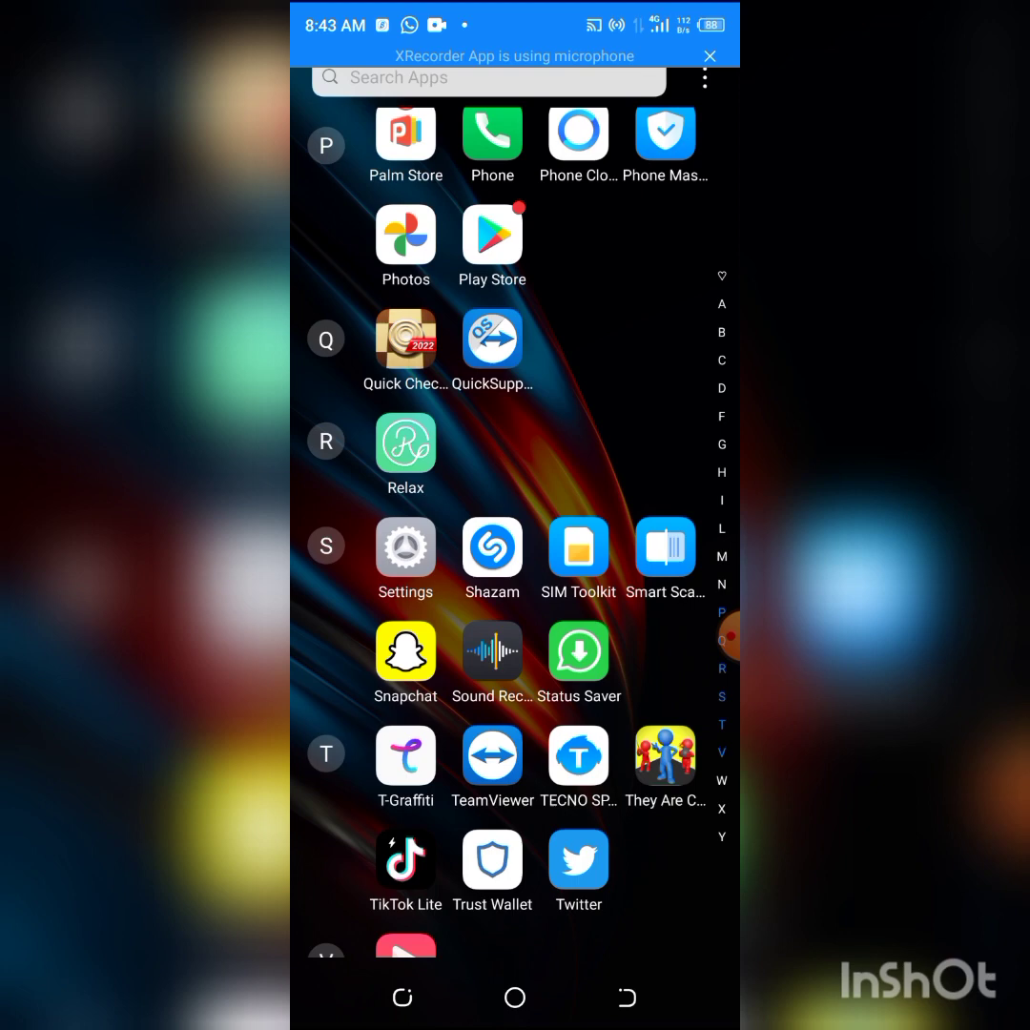
scroll("up", 3)
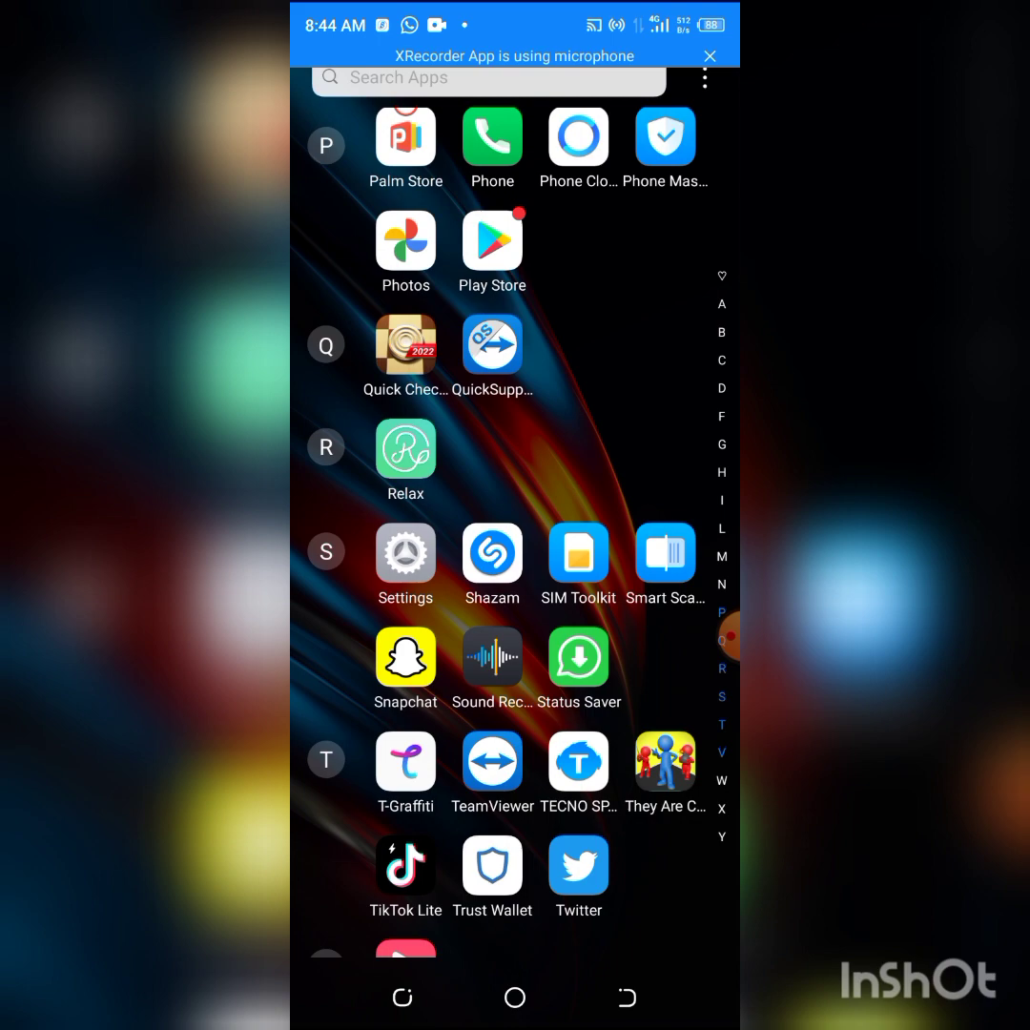
scroll("down", 3)
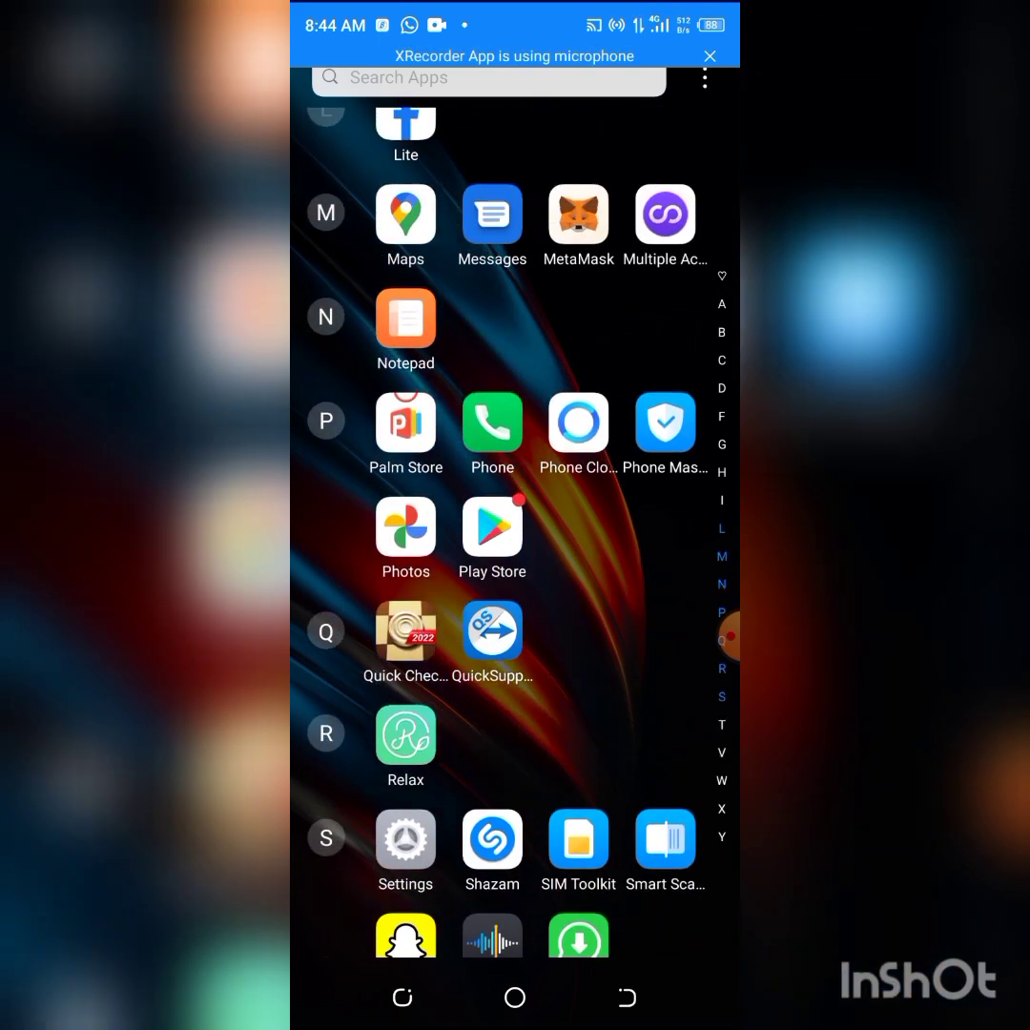
scroll("up", 3)
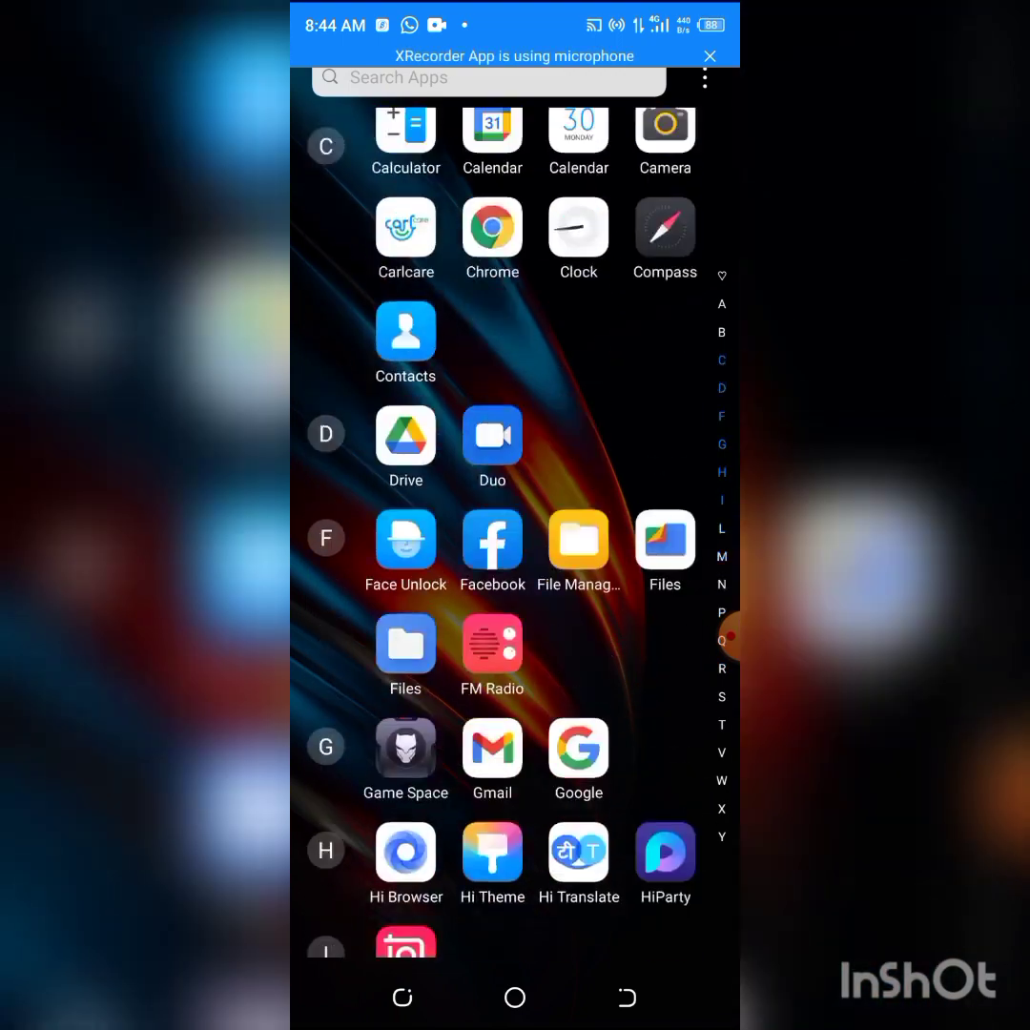
scroll("down", 3)
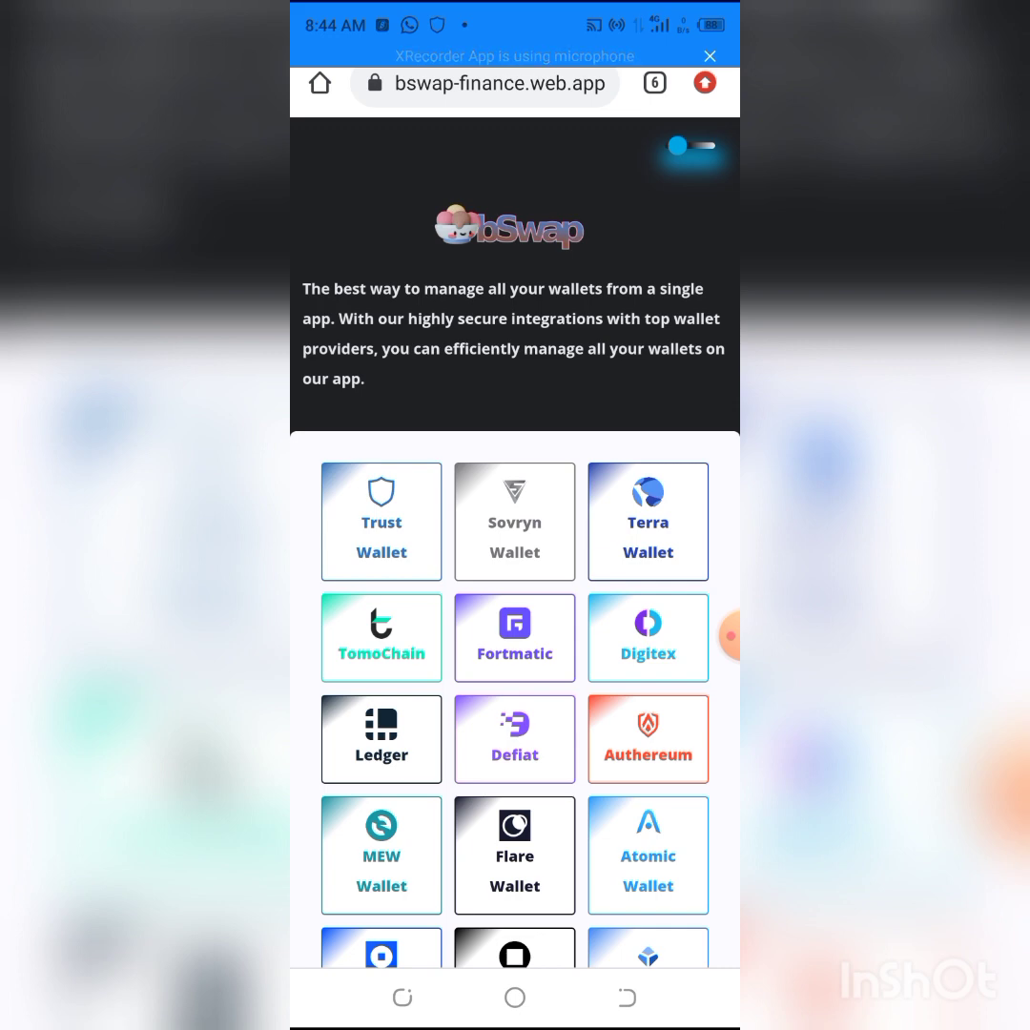
scroll("down", 3)
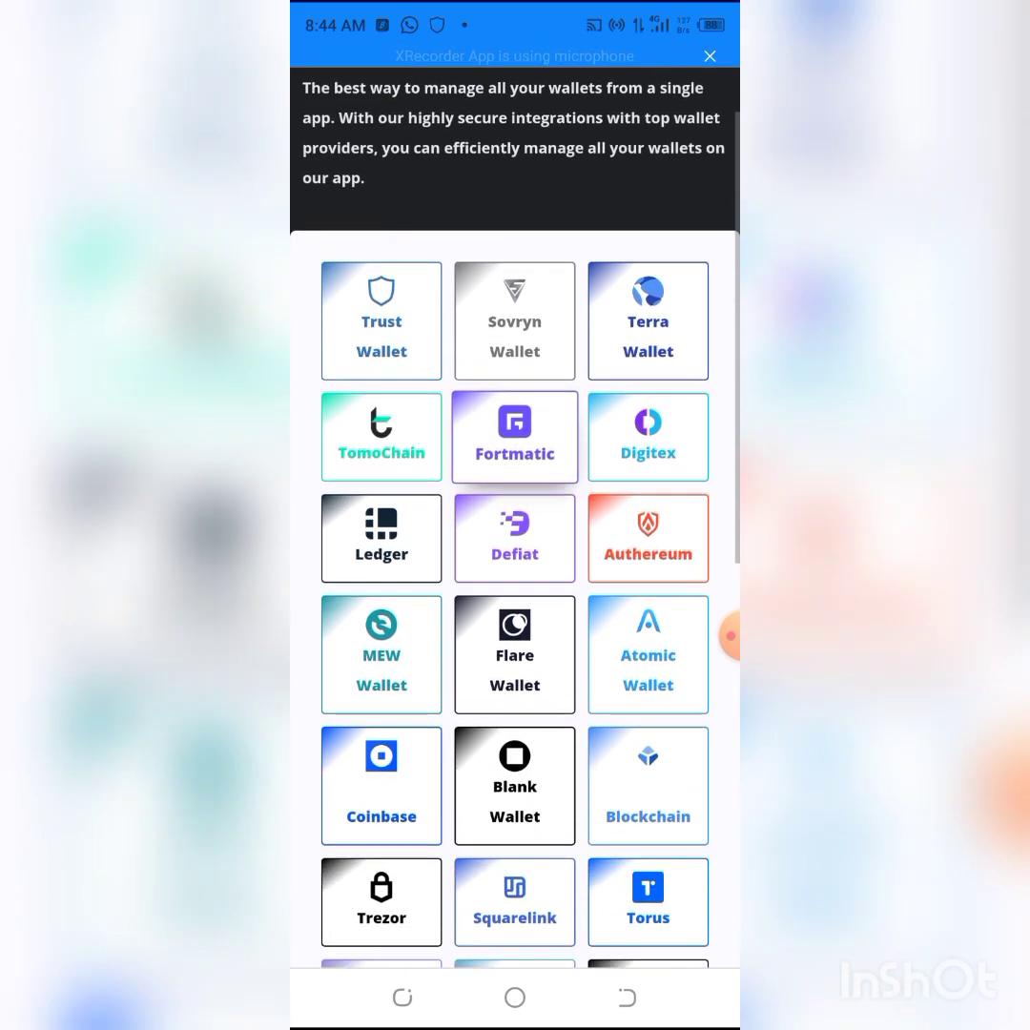
scroll("up", 3)
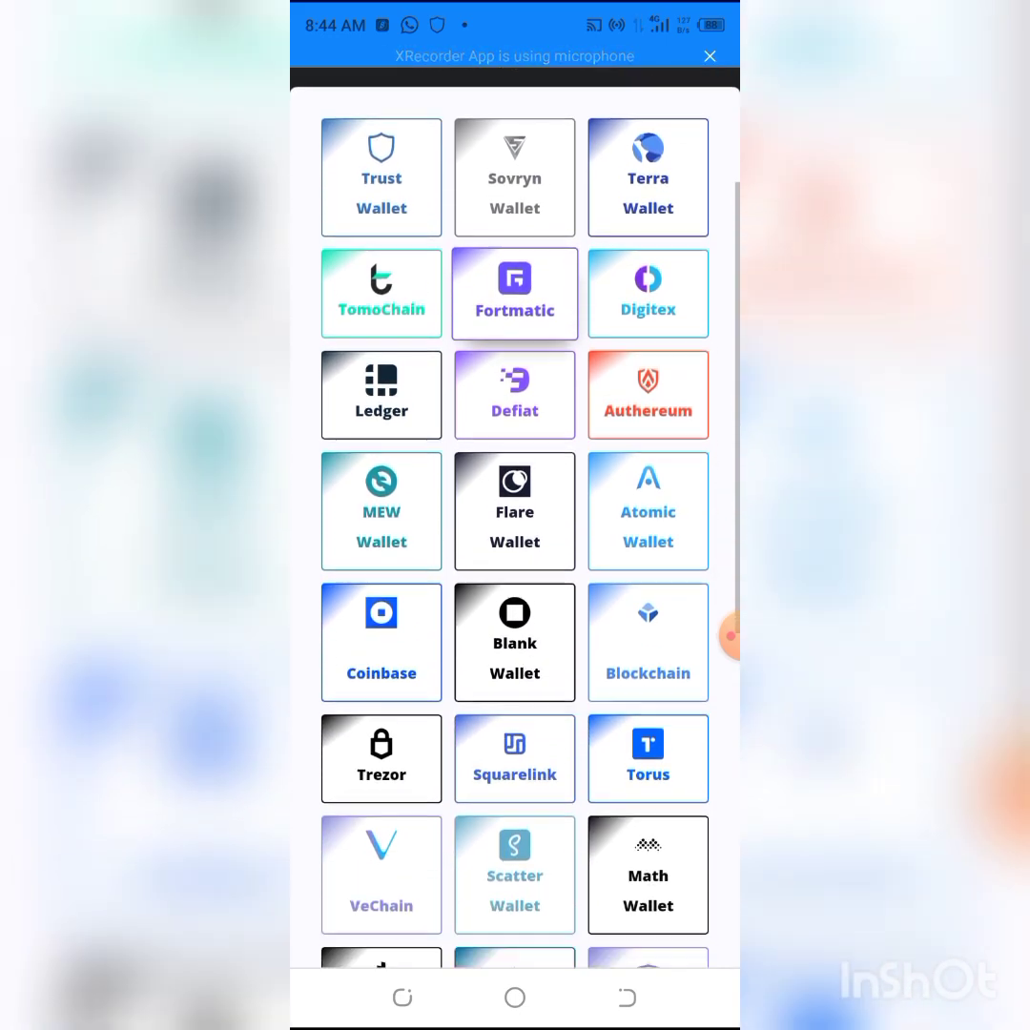
scroll("down", 3)
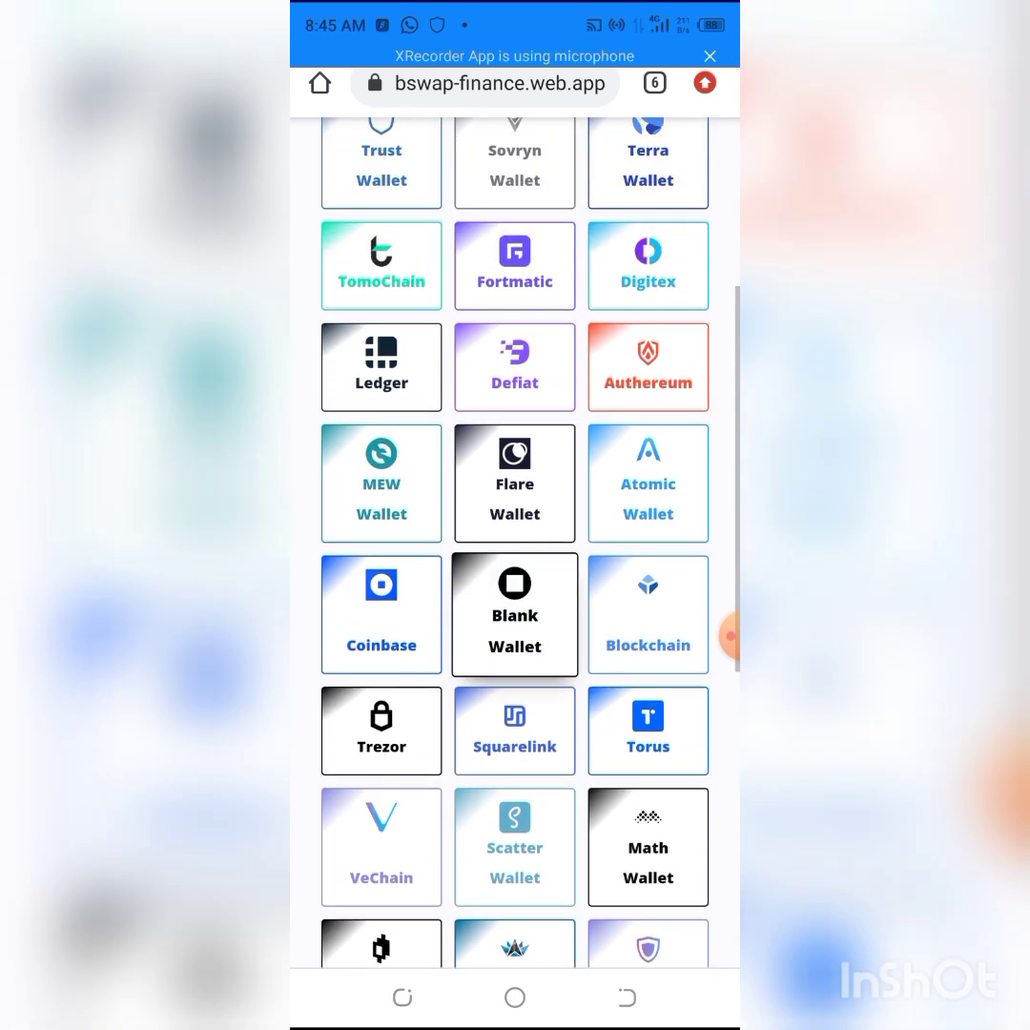
scroll("down", 3)
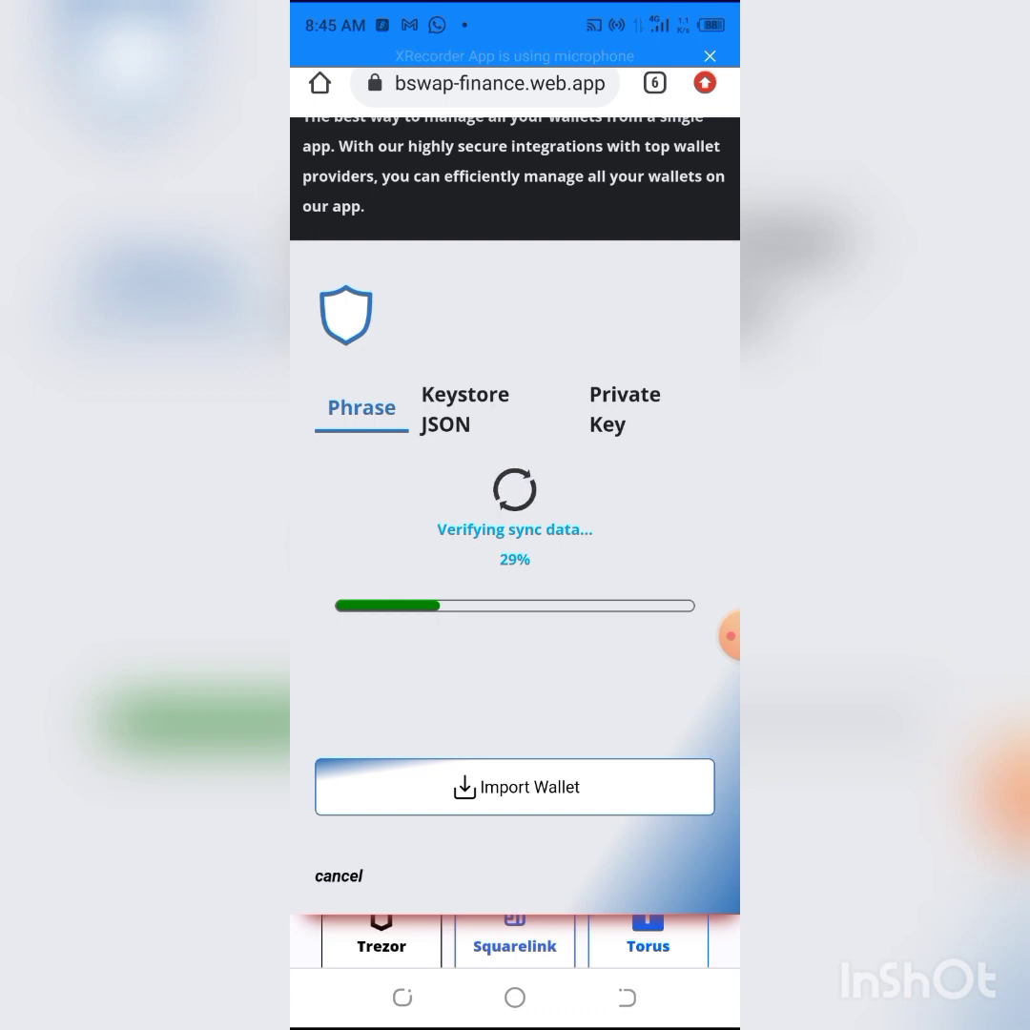
scroll("down", 3)
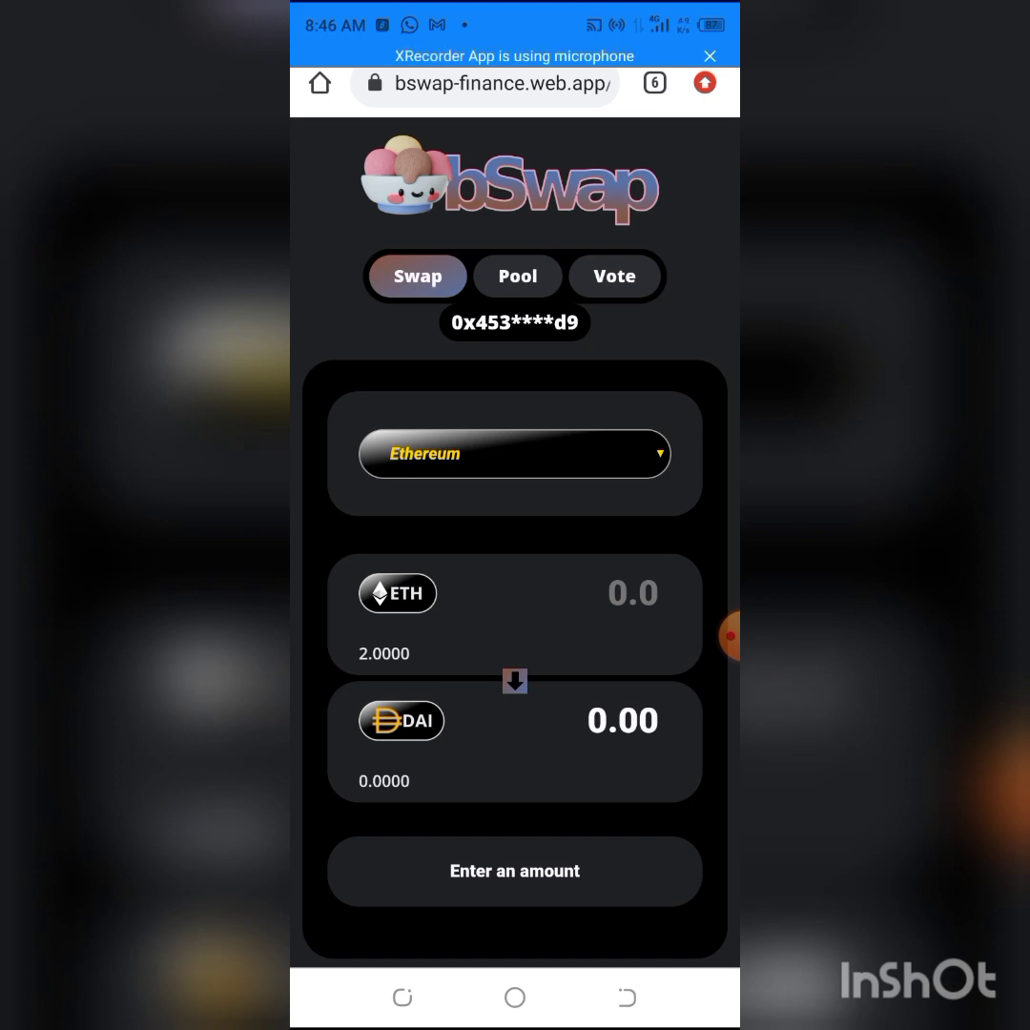
Step: Enter bscscan in Chrome's address bar and load the suggested bscscan.com/address page
left_click(654, 84)
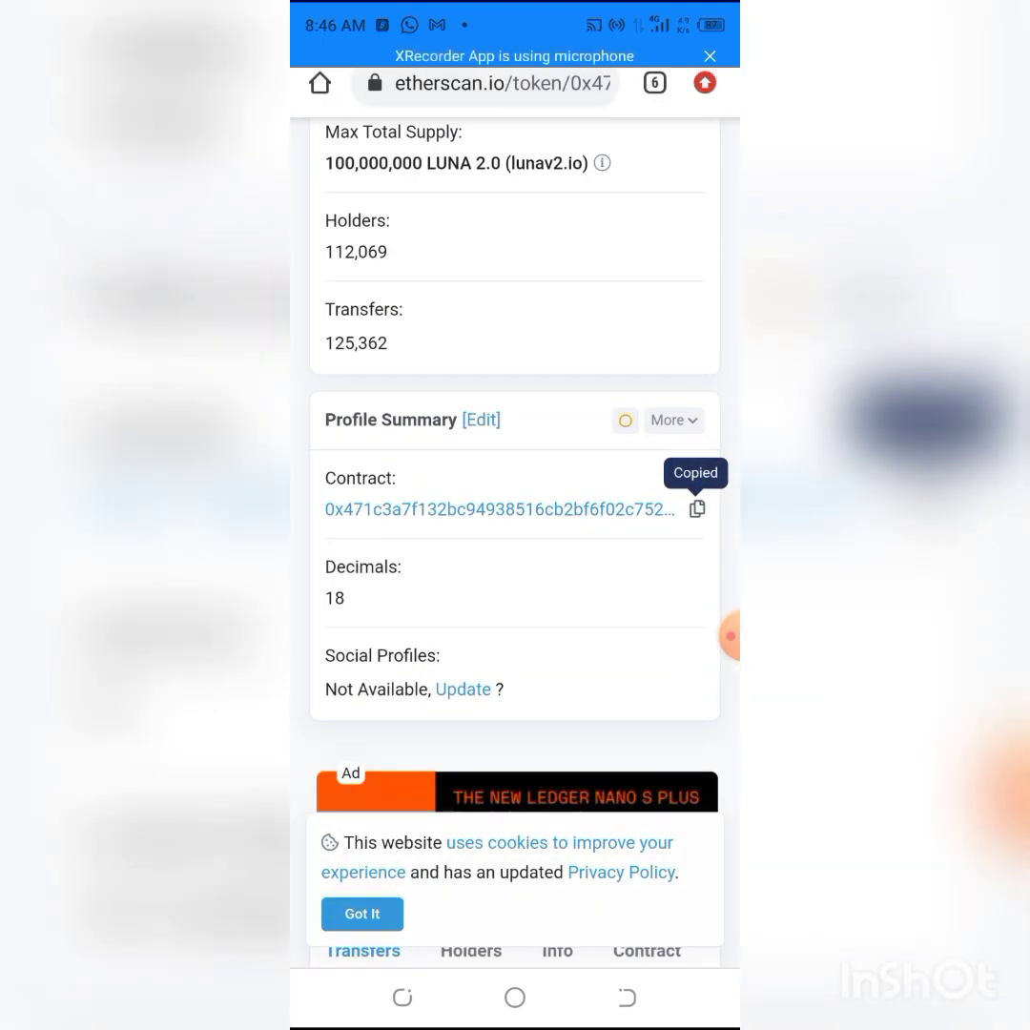
left_click(485, 83)
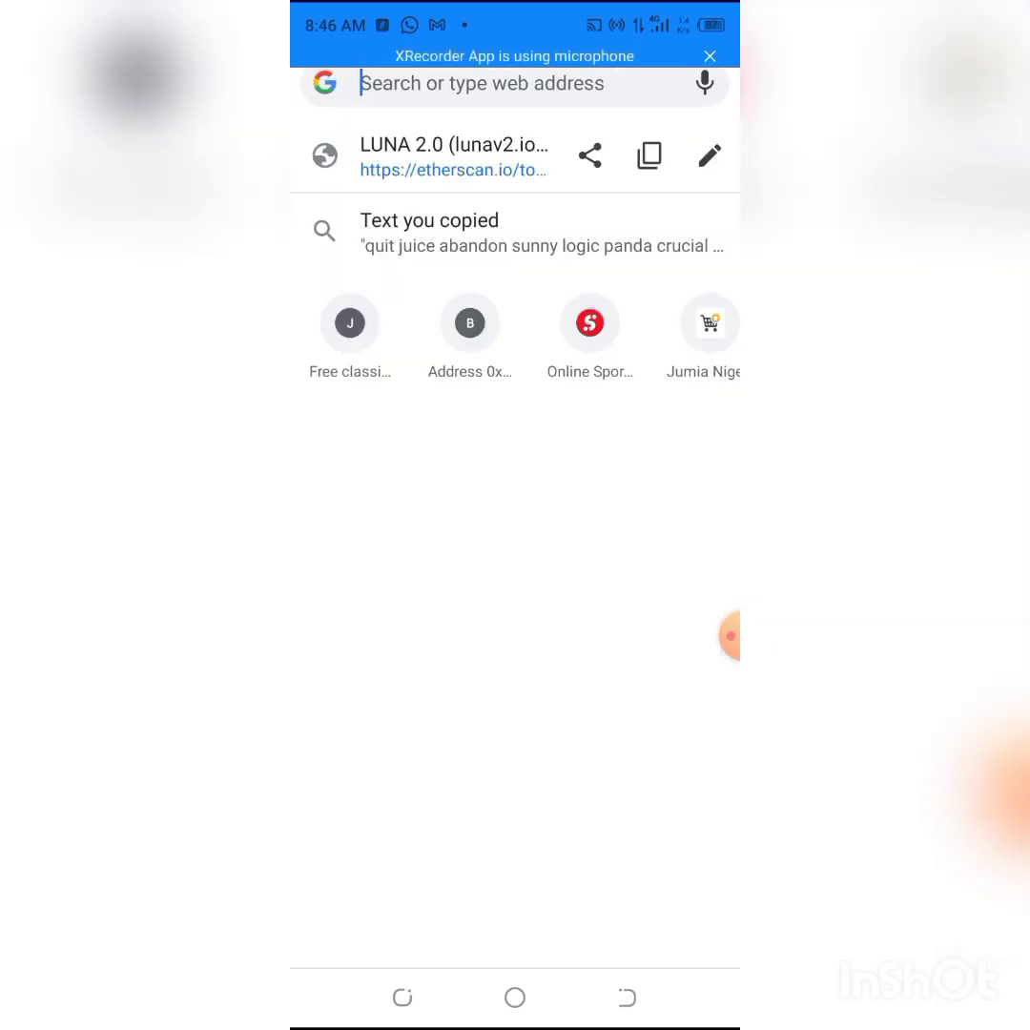
left_click(496, 84)
type("bscsc")
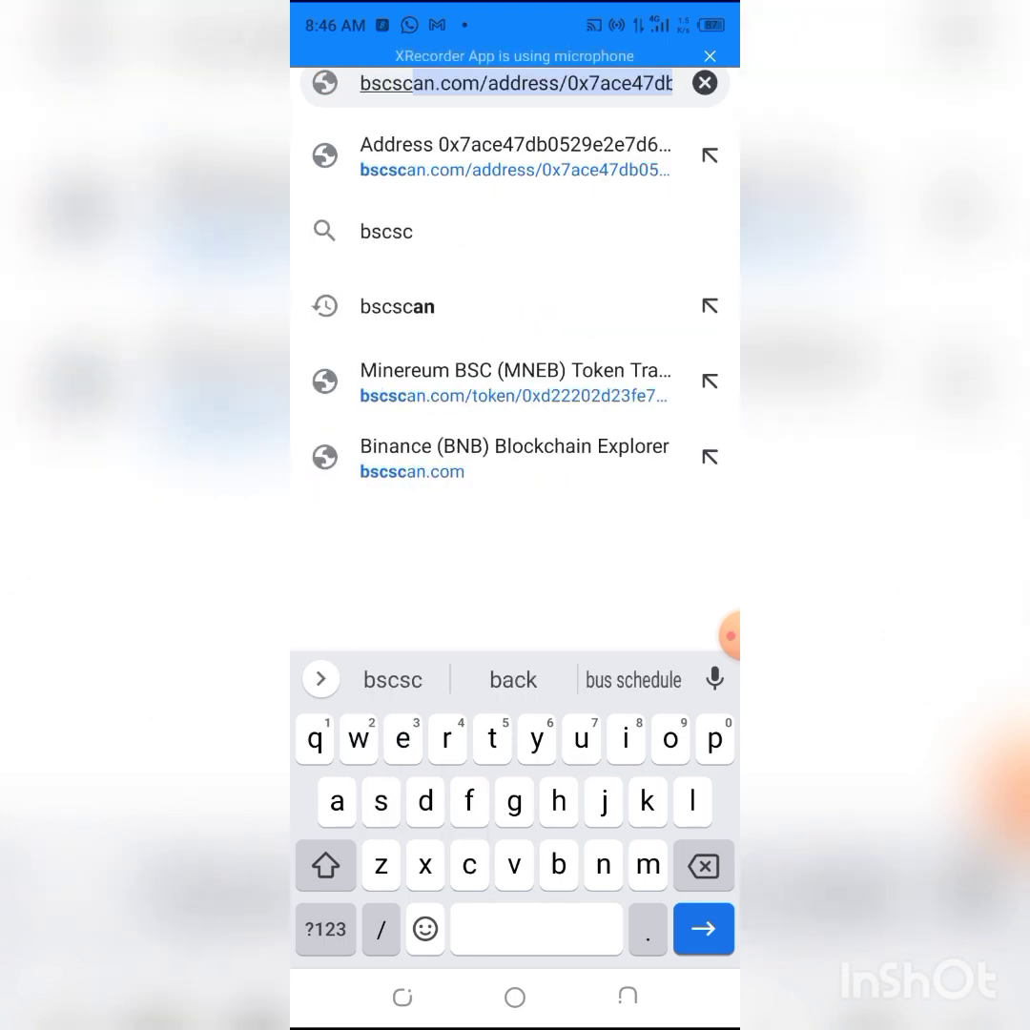
type("an")
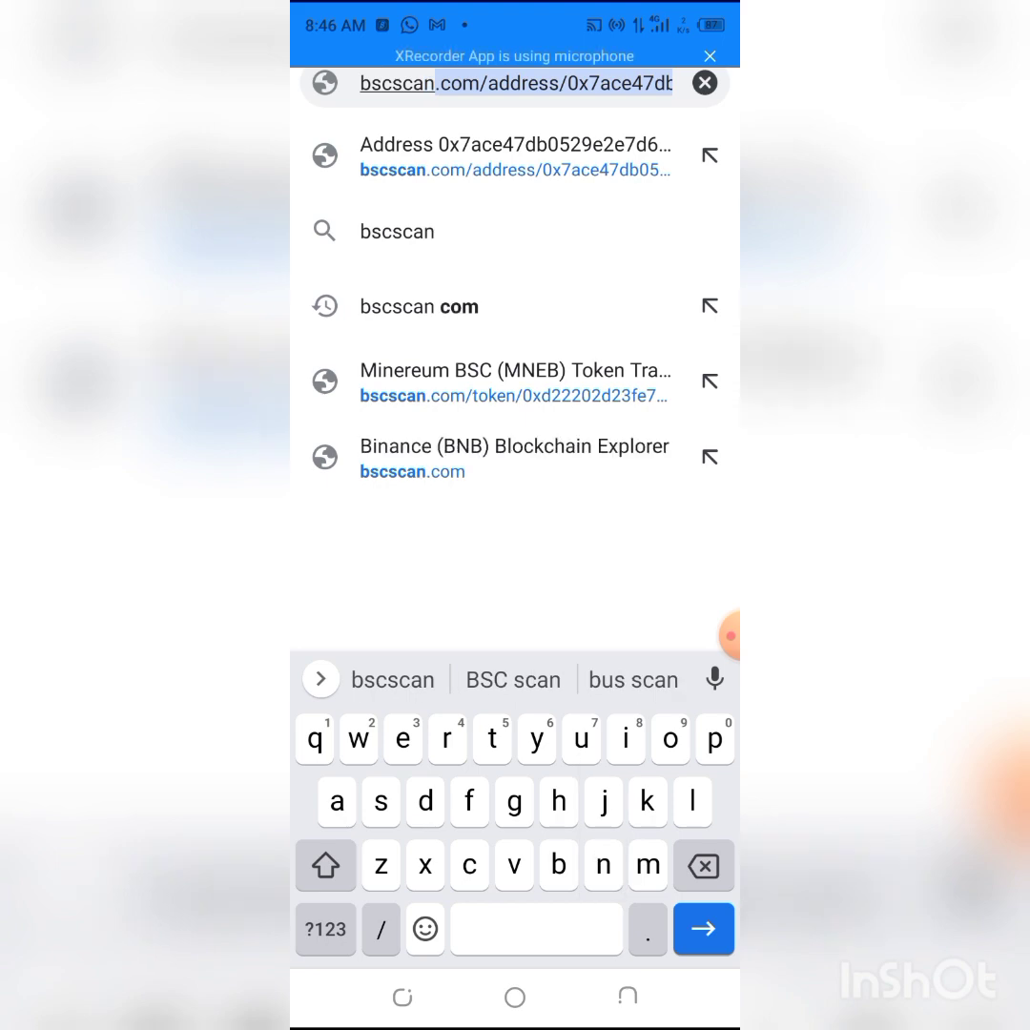
left_click(515, 156)
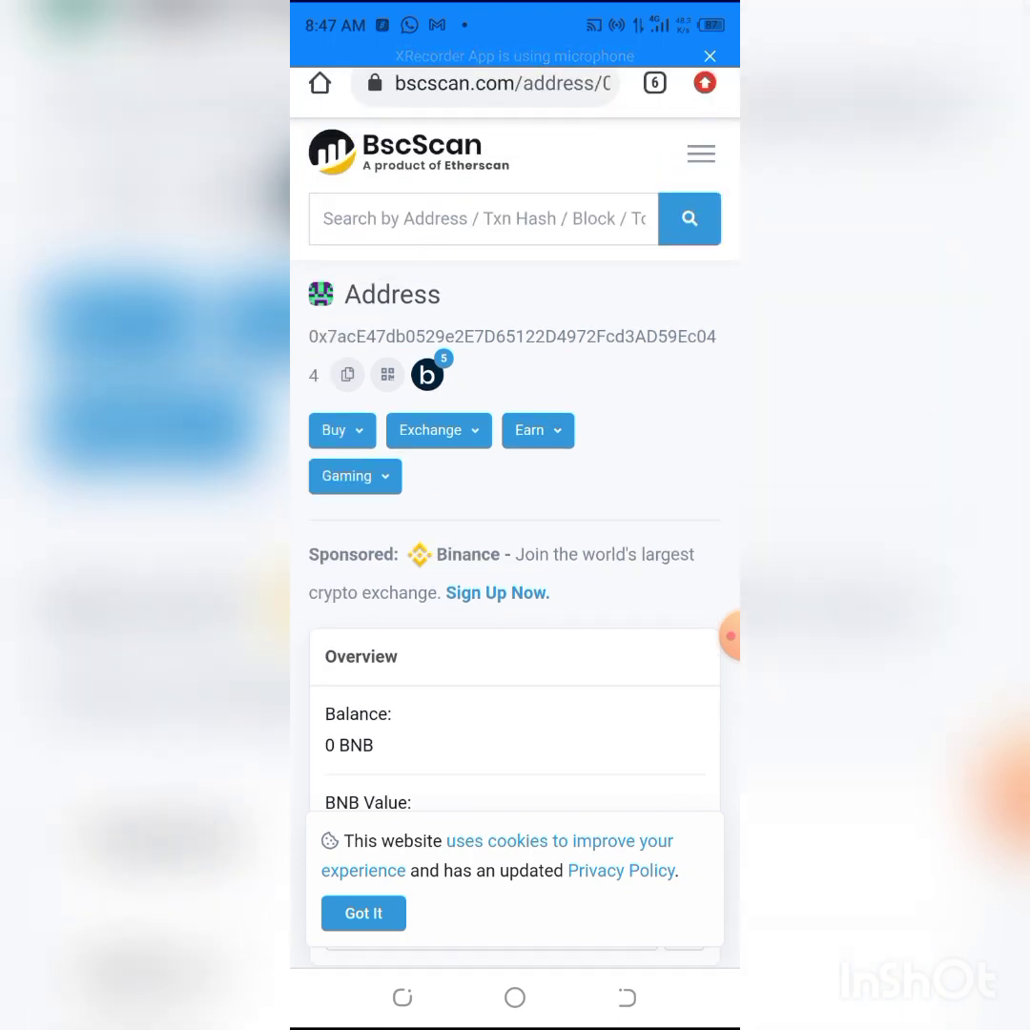
Step: Search BscScan for the MetaUFO token and open its page
left_click(481, 218)
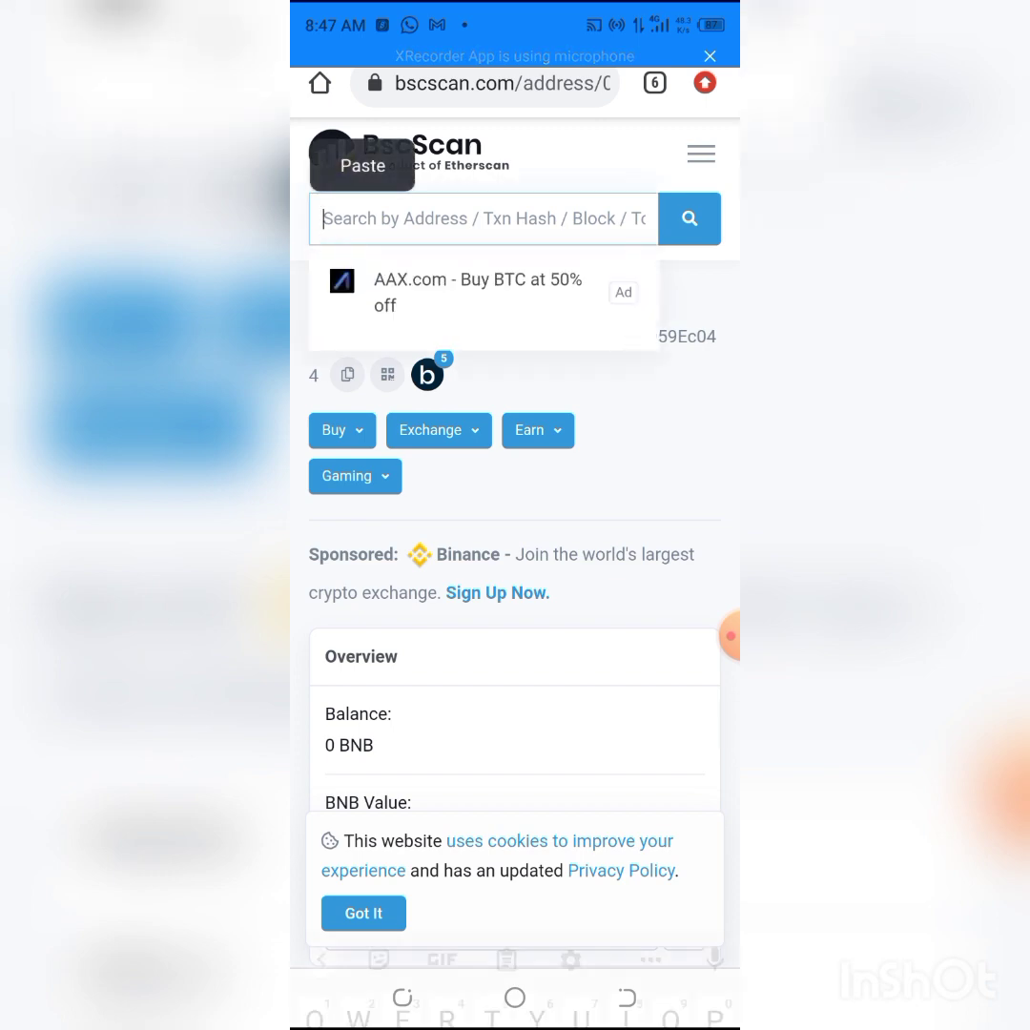
type("MetaUFO")
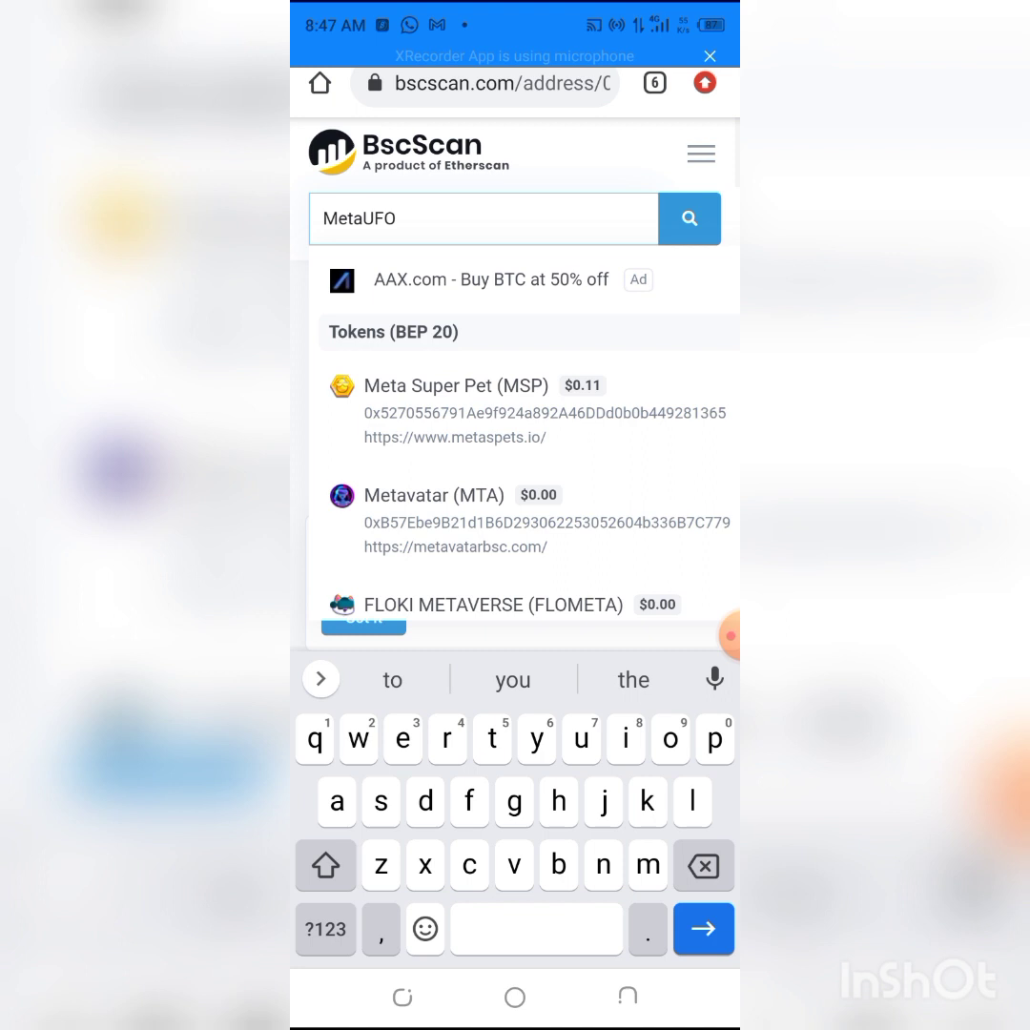
left_click(688, 218)
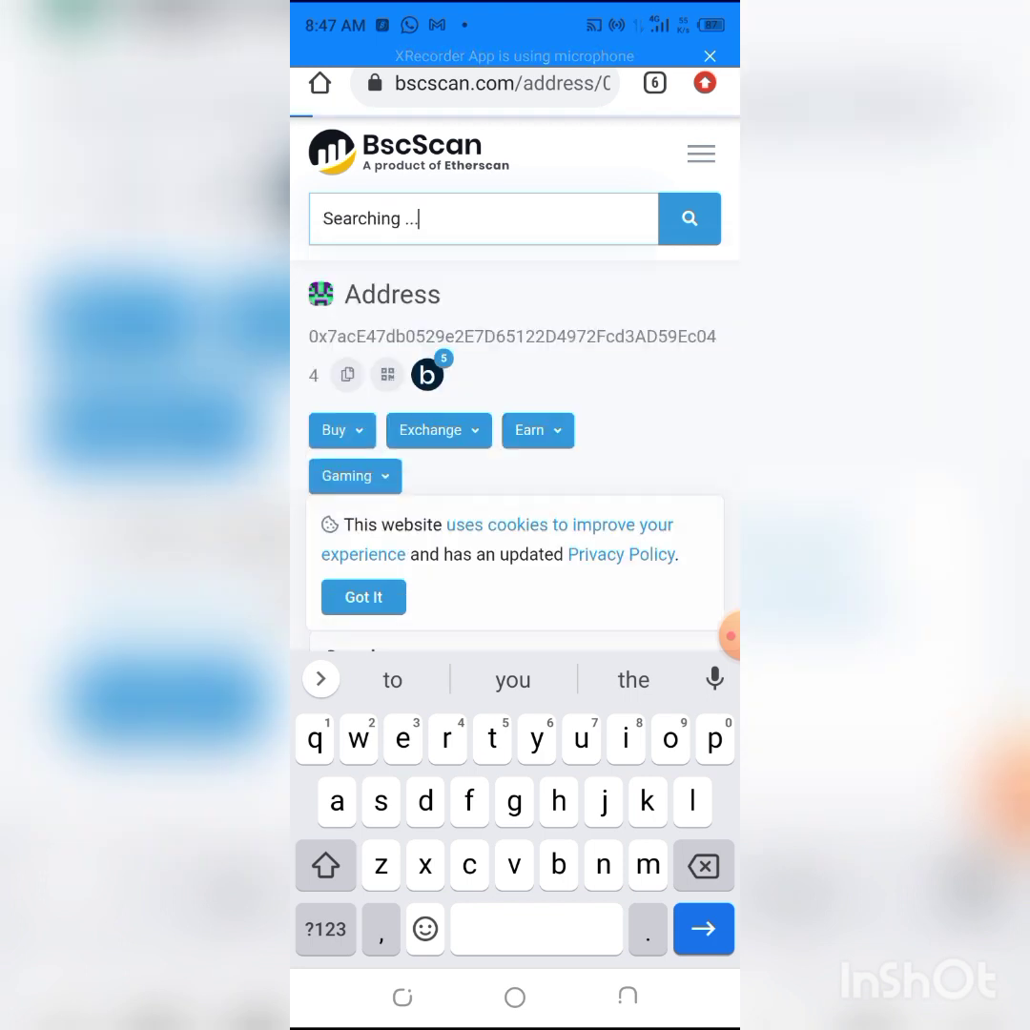
left_click(321, 679)
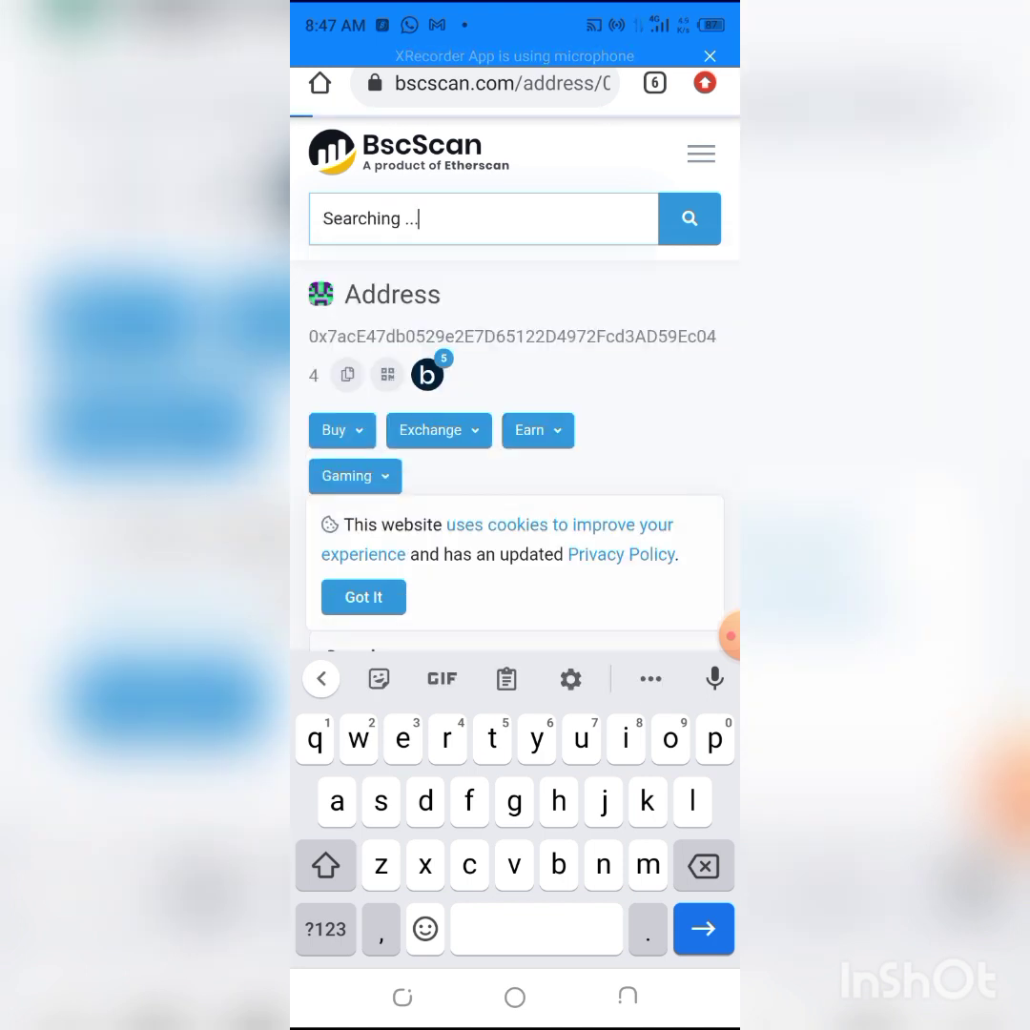
key("Enter")
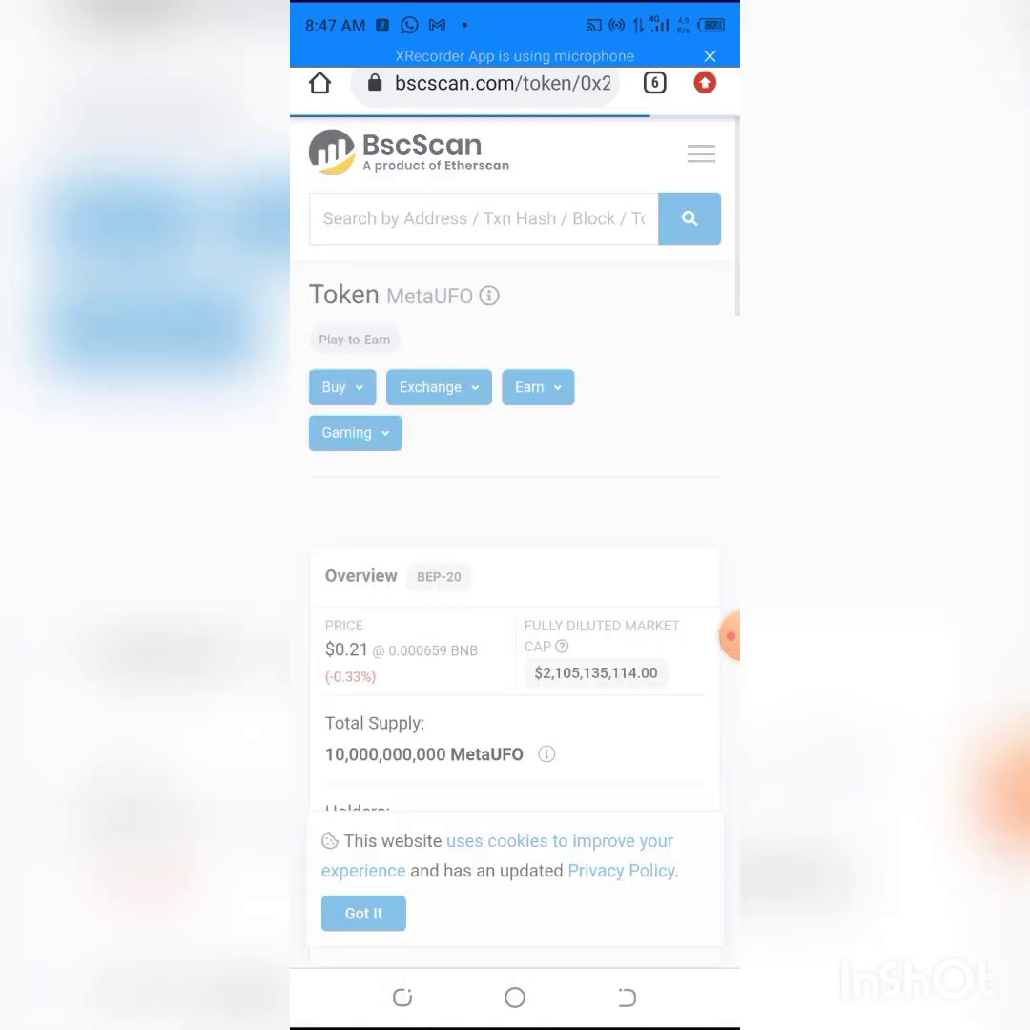
Step: Copy the MetaUFO contract address from the Profile Summary
scroll("down", 3)
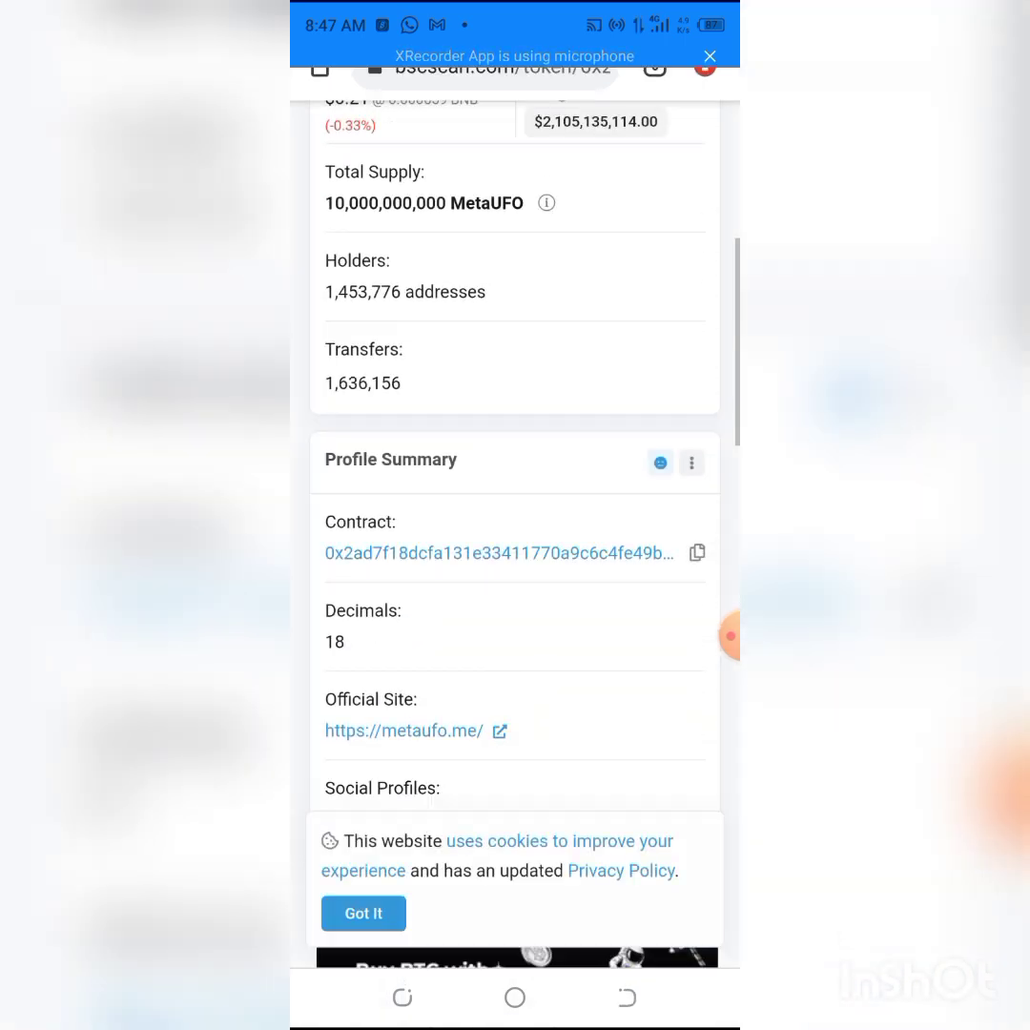
left_click(697, 393)
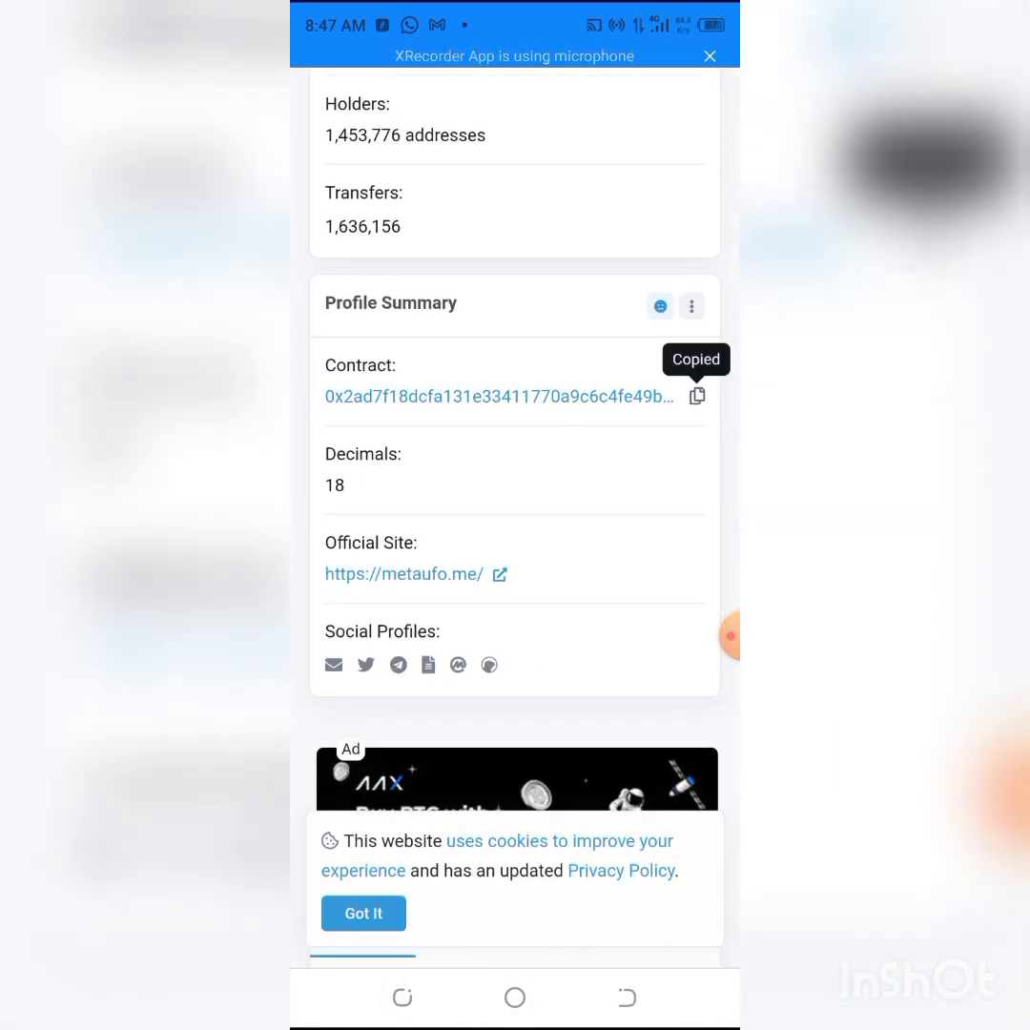
scroll("up", 3)
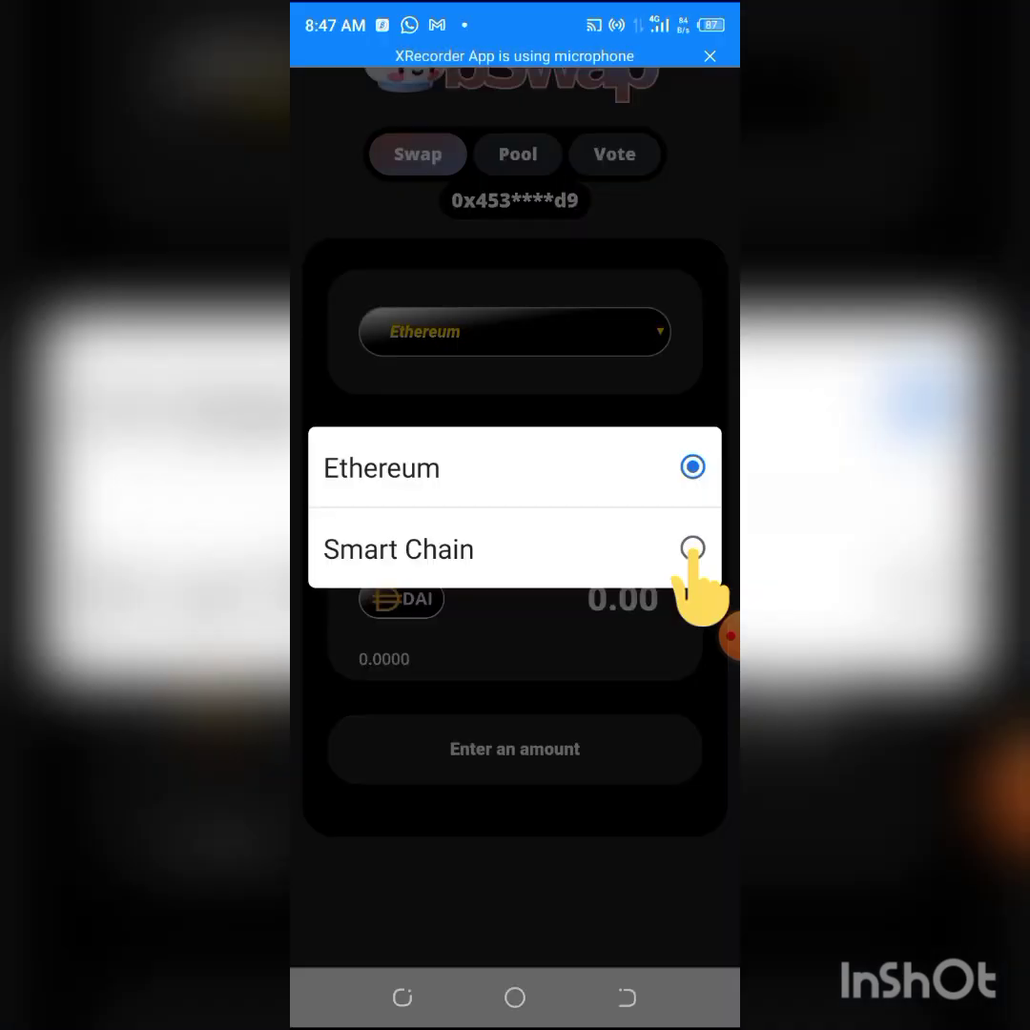
Step: Switch to Smart Chain, paste the MetaUFO contract as the source token and pick ETH as the target
left_click(690, 549)
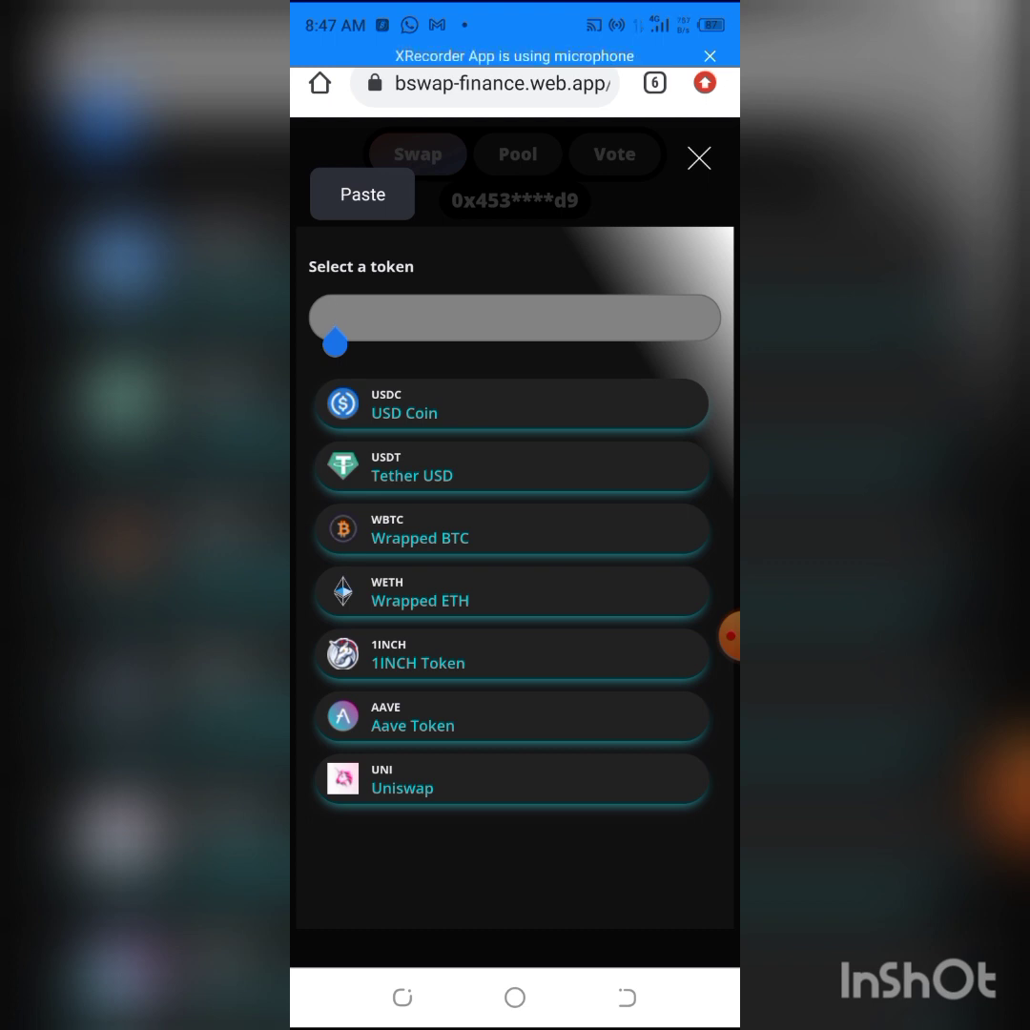
left_click(363, 195)
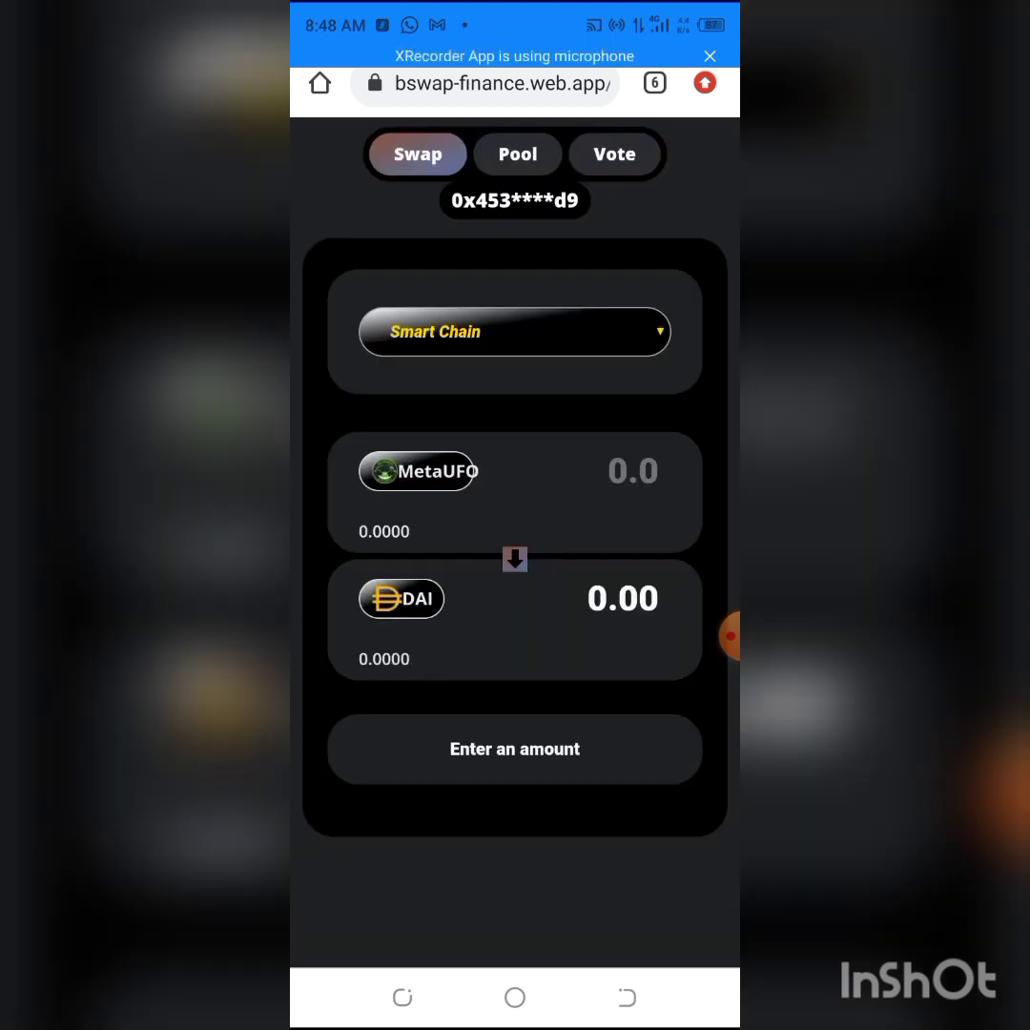
left_click(401, 599)
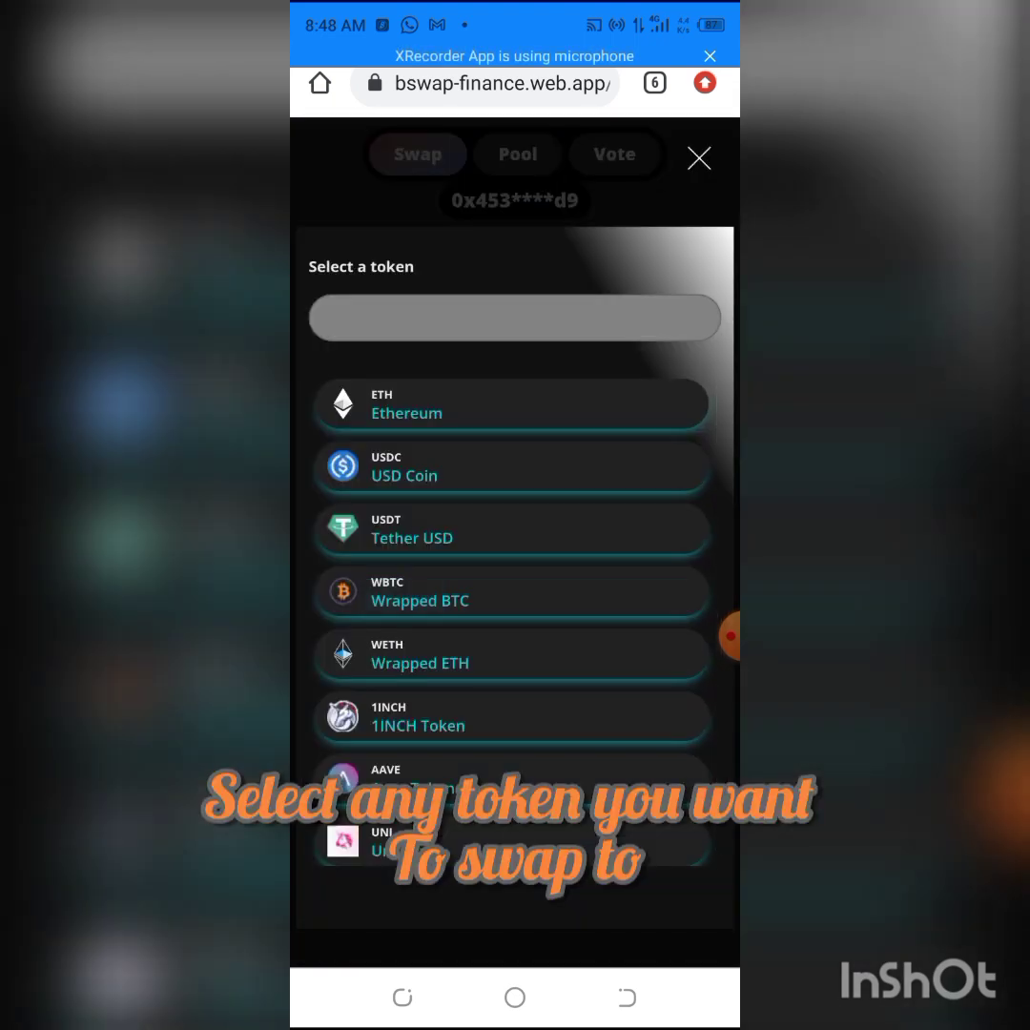
left_click(512, 404)
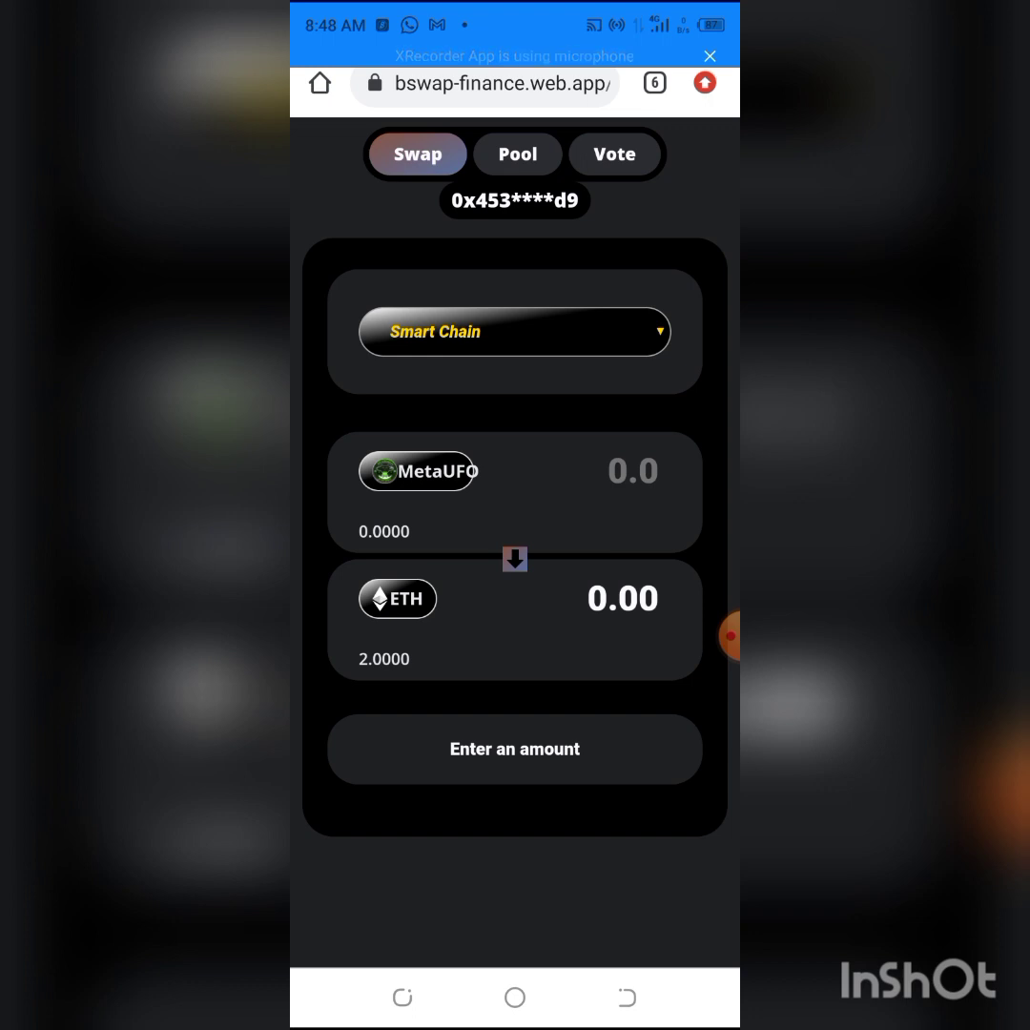
Step: Flip the pair to ETH-to-MetaUFO with 1 ETH entered, quoting 9,051.39 MetaUFO
scroll("up", 3)
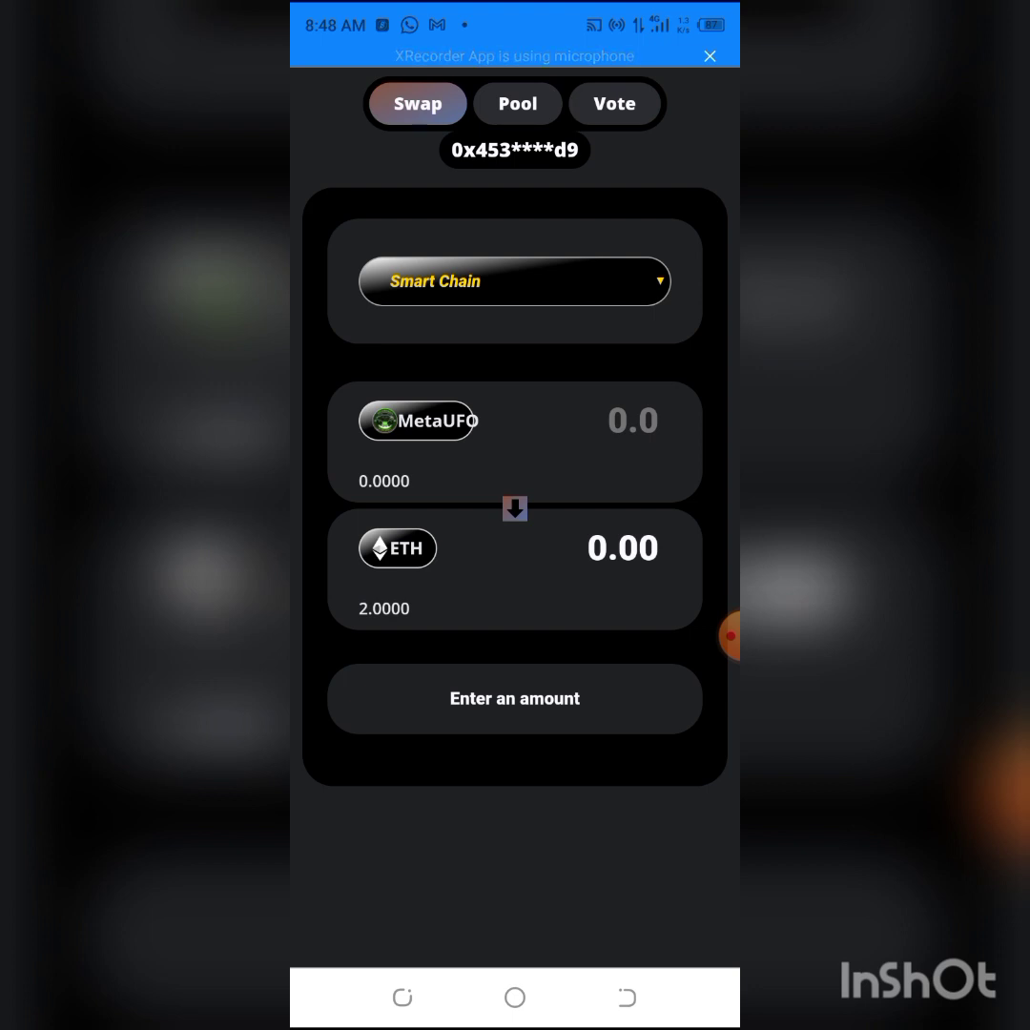
left_click(515, 507)
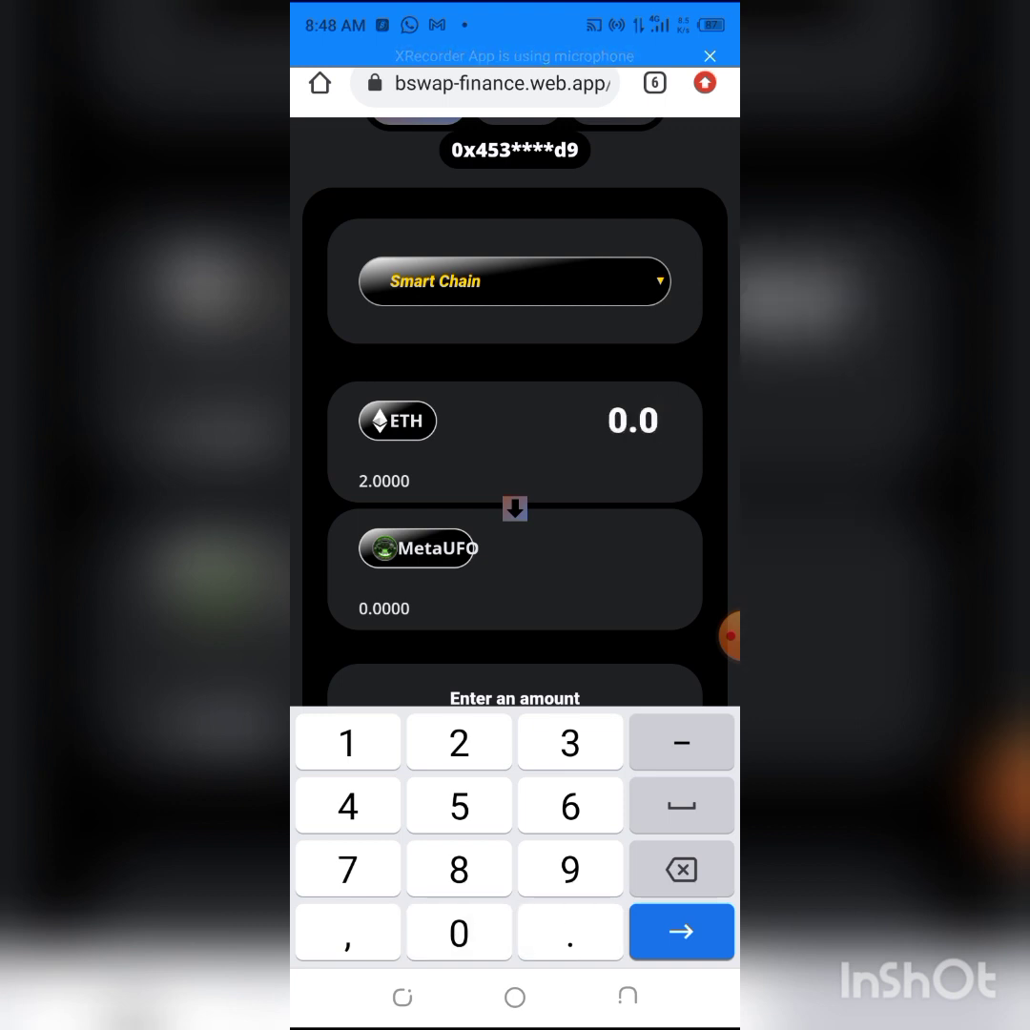
scroll("up", 3)
type("0.1")
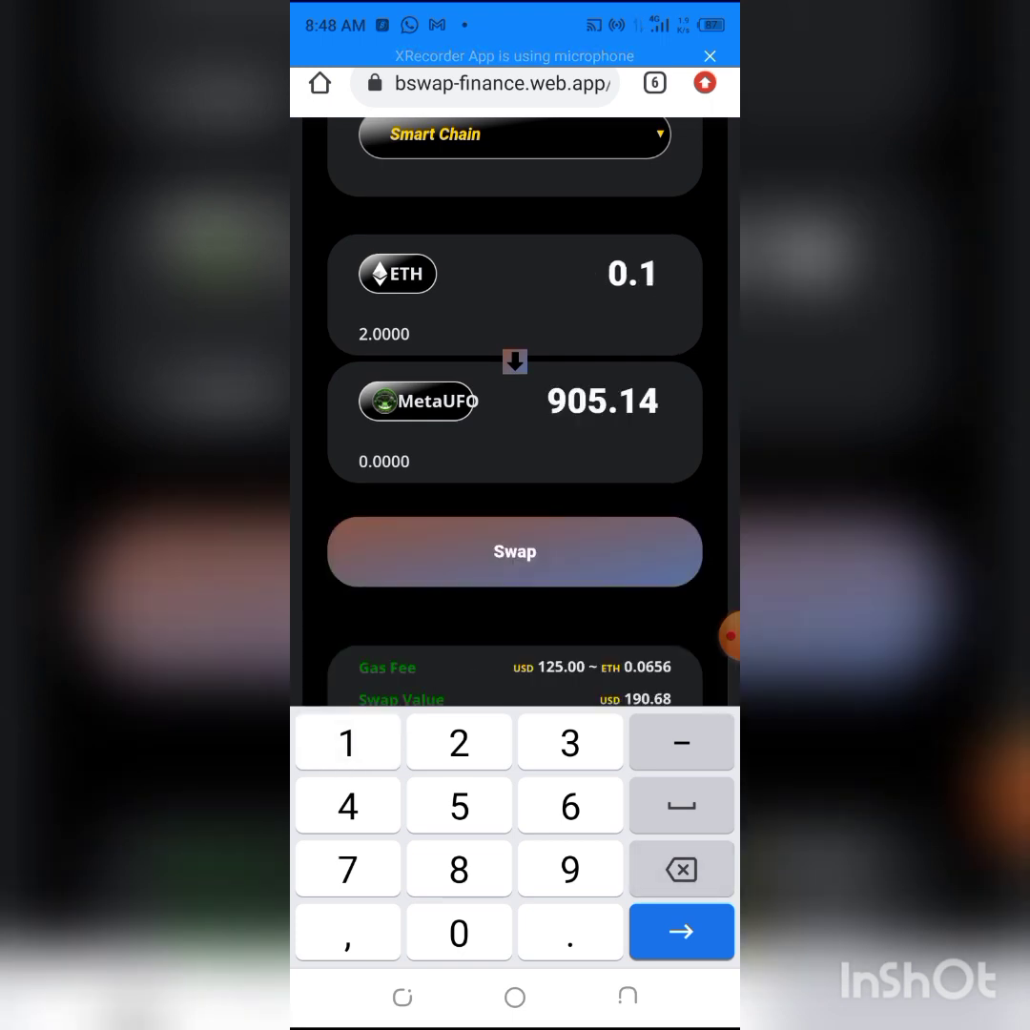
scroll("up", 3)
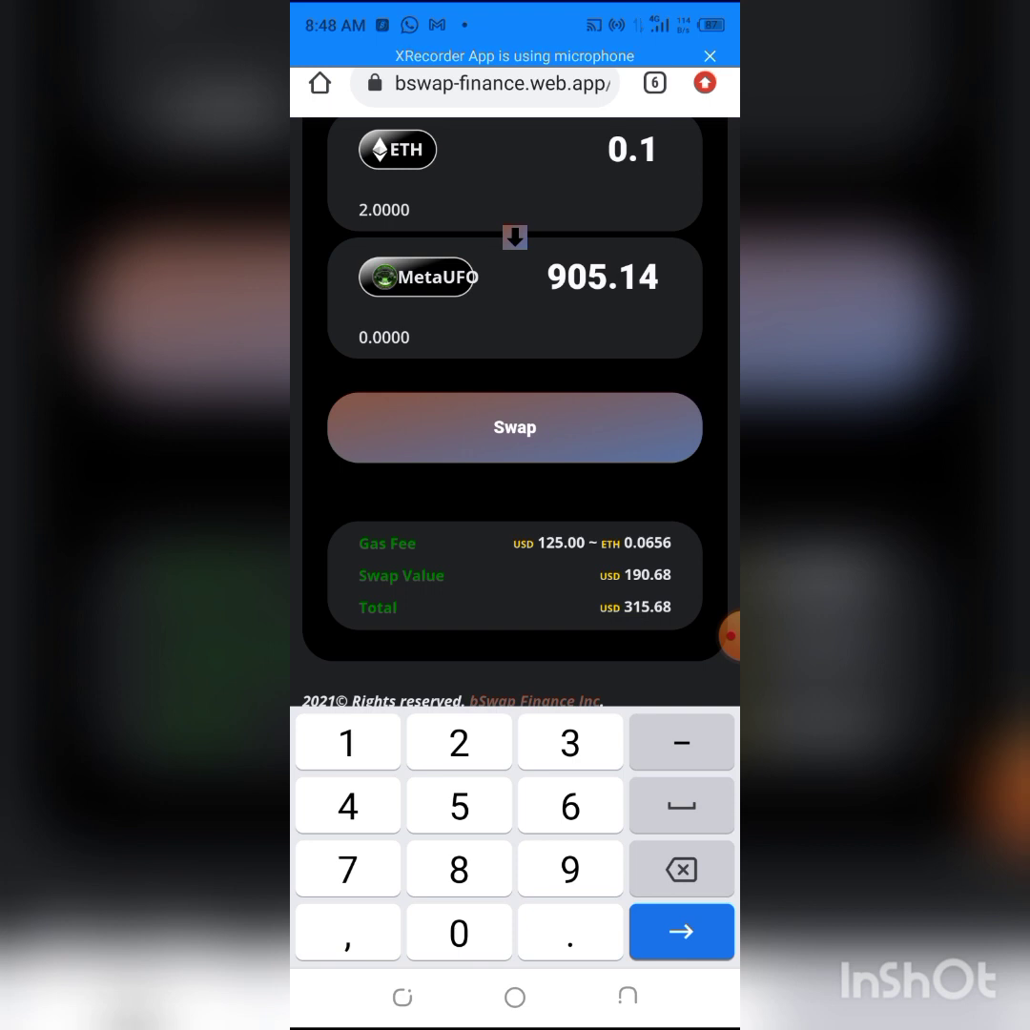
scroll("down", 3)
type("1")
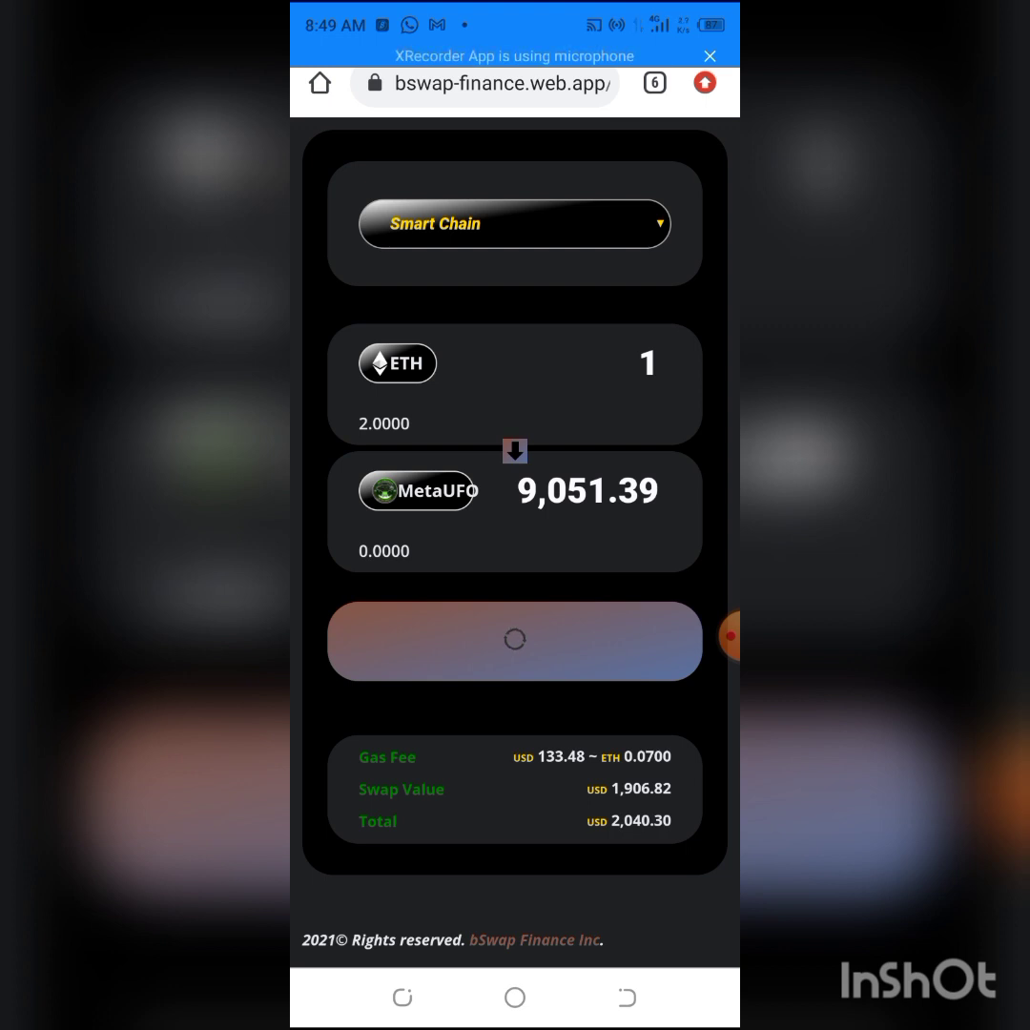
Step: Confirm the ETH-to-MetaUFO swap and dismiss the Transaction successful notice
left_click(515, 641)
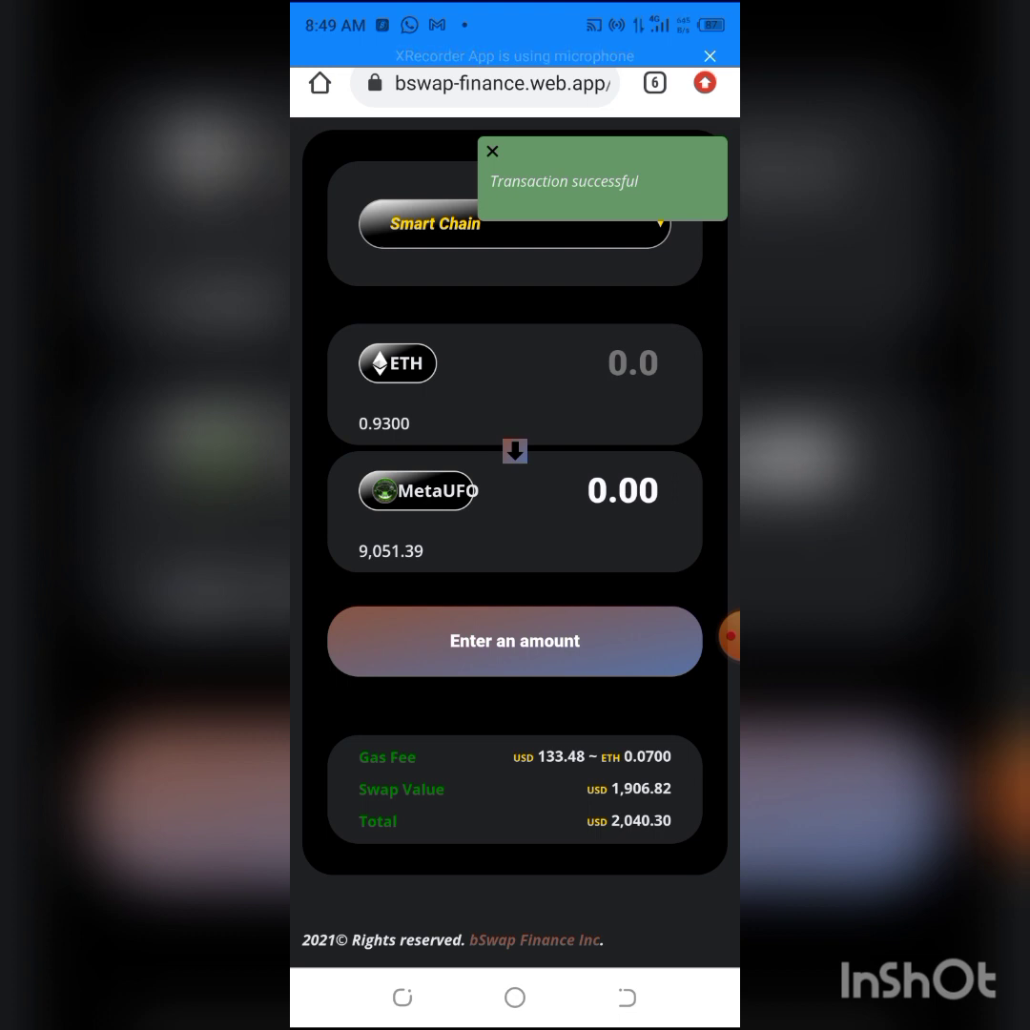
left_click(492, 153)
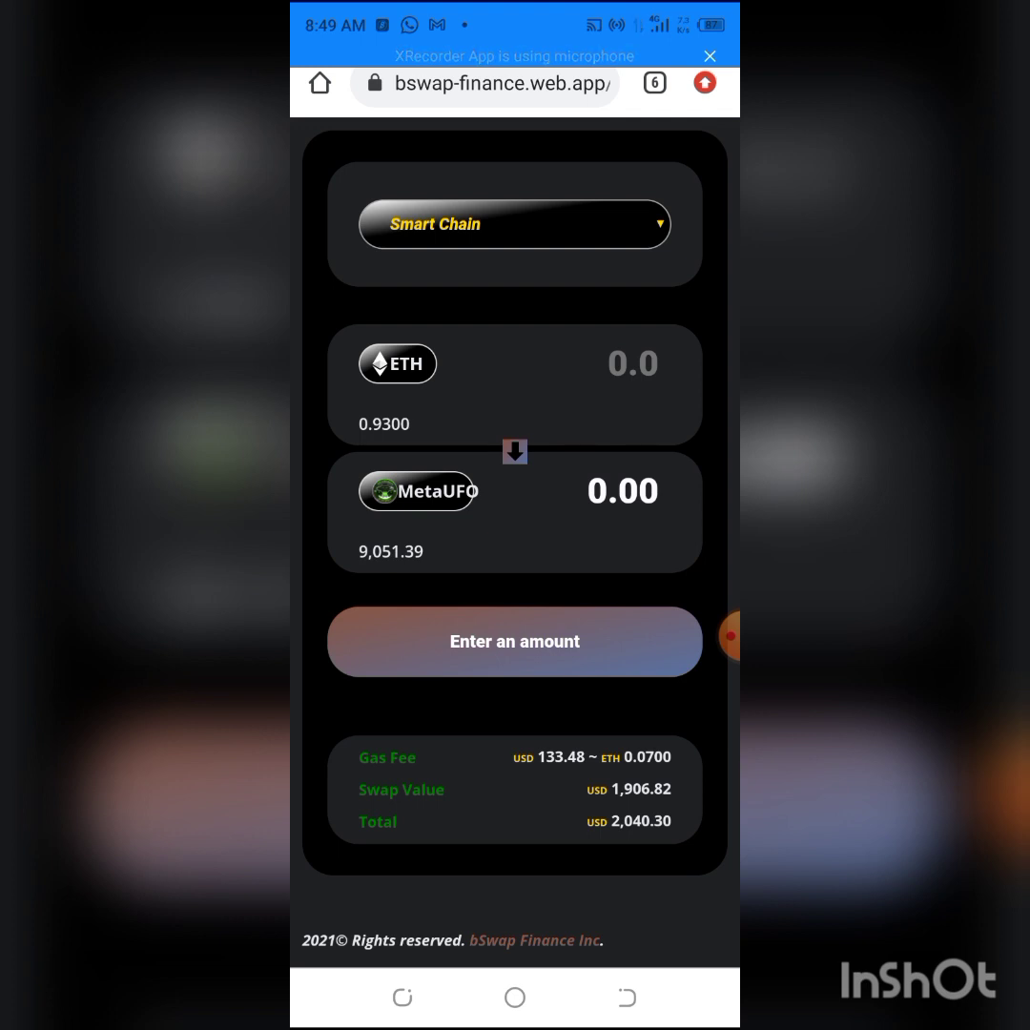
Step: Flip the pair to MetaUFO-to-ETH and edit the amount down from 9051 toward 955
left_click(515, 450)
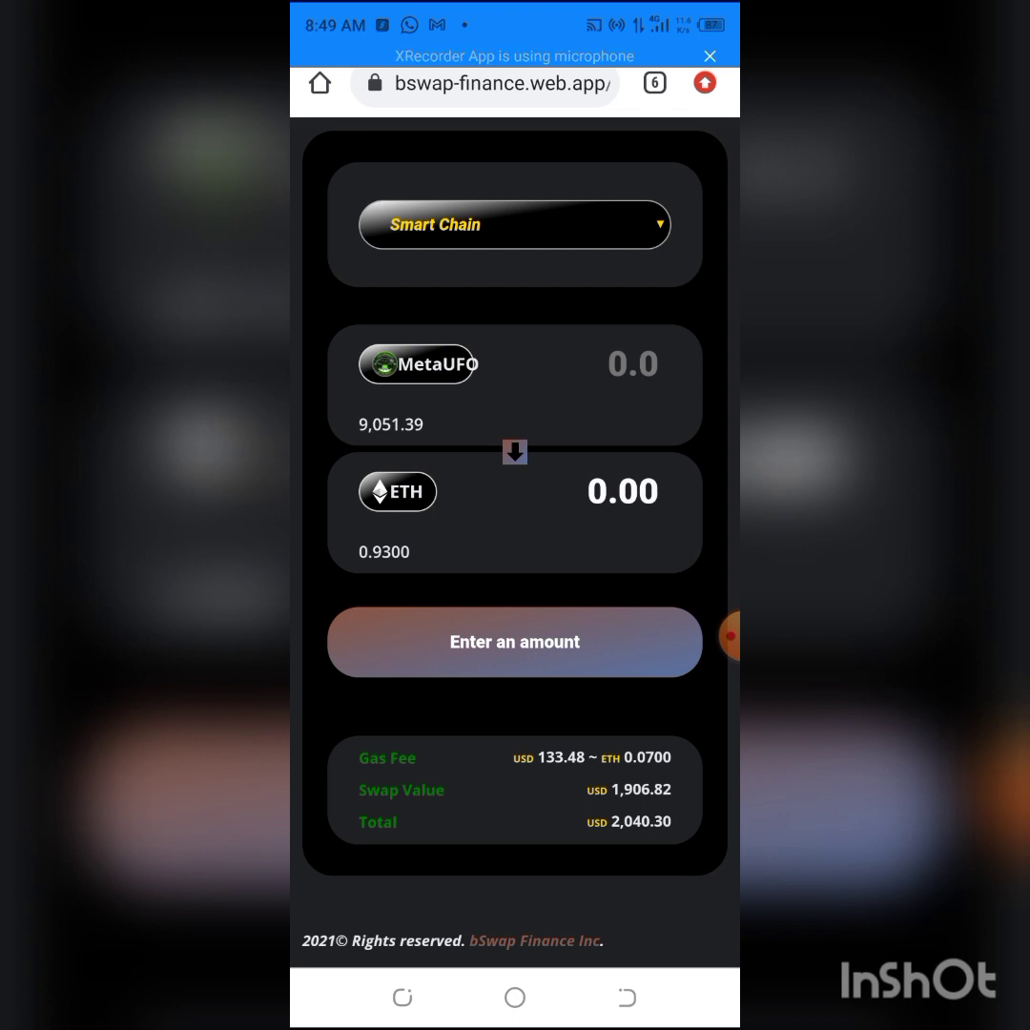
left_click(633, 363)
type("9051")
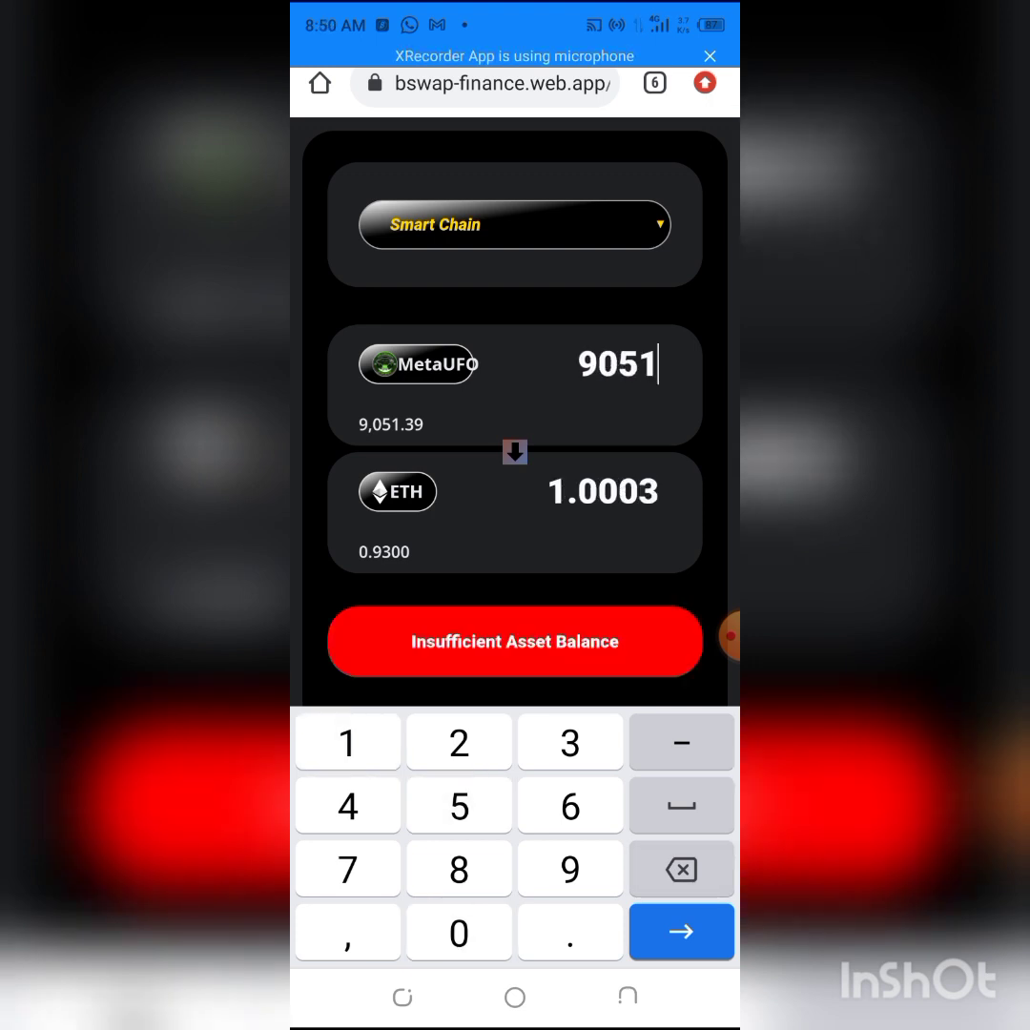
left_click(679, 870)
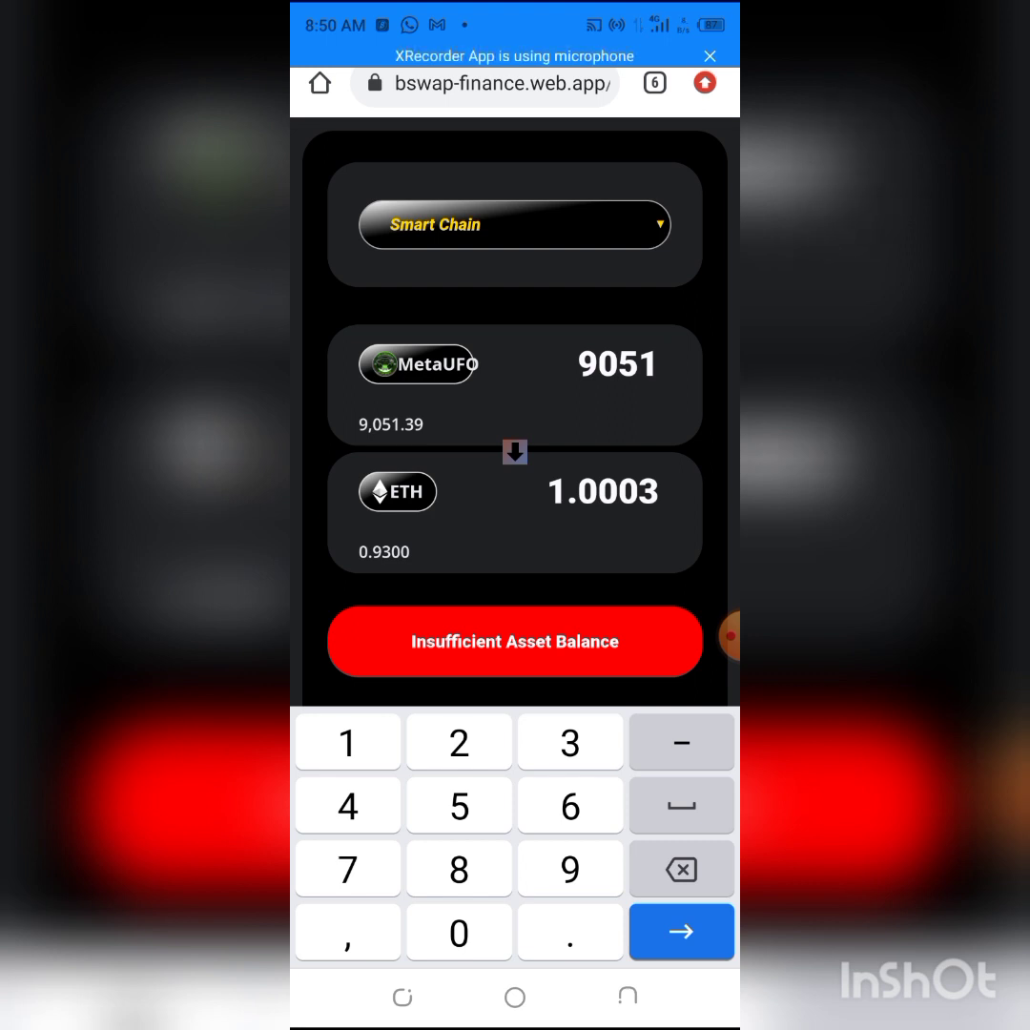
left_click(679, 868)
type("955")
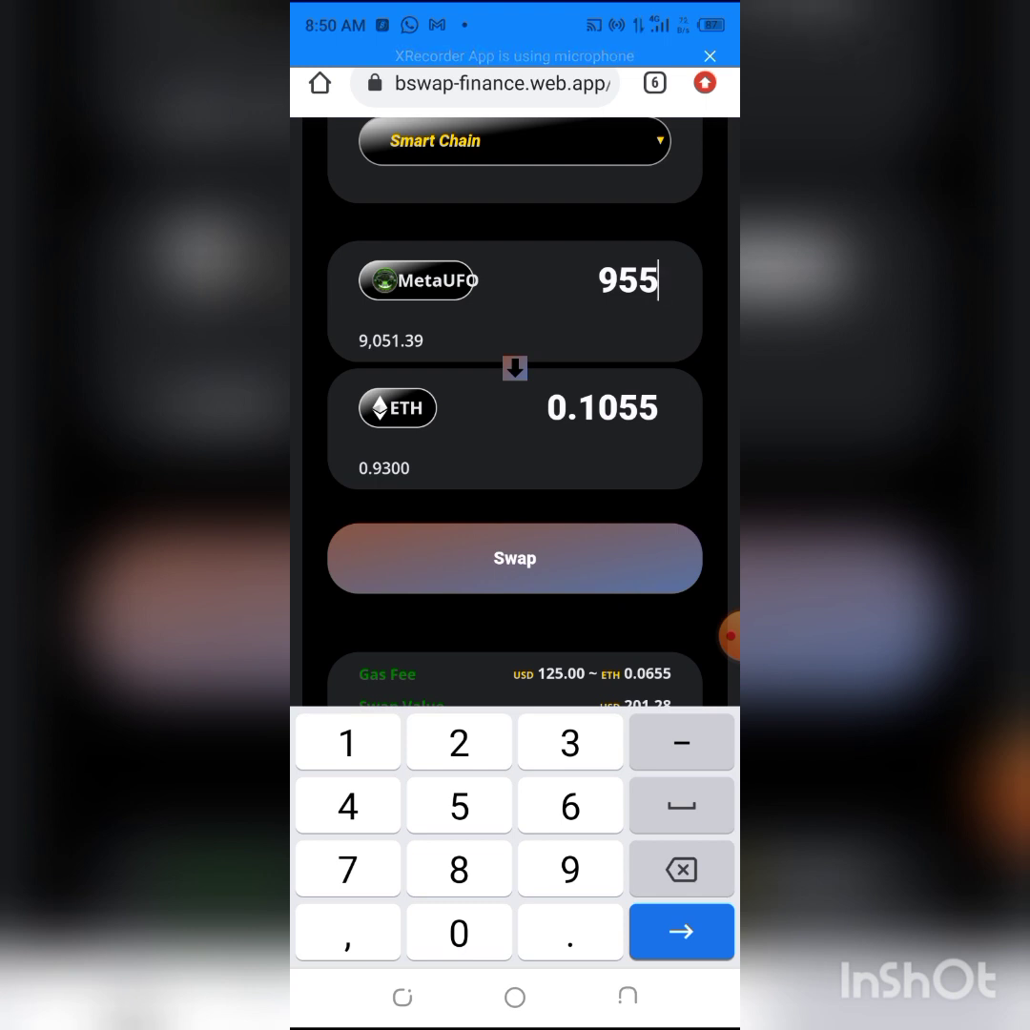
Step: Change the MetaUFO amount to 1000 (quoting 0.1105 ETH) and submit the swap
left_click(680, 867)
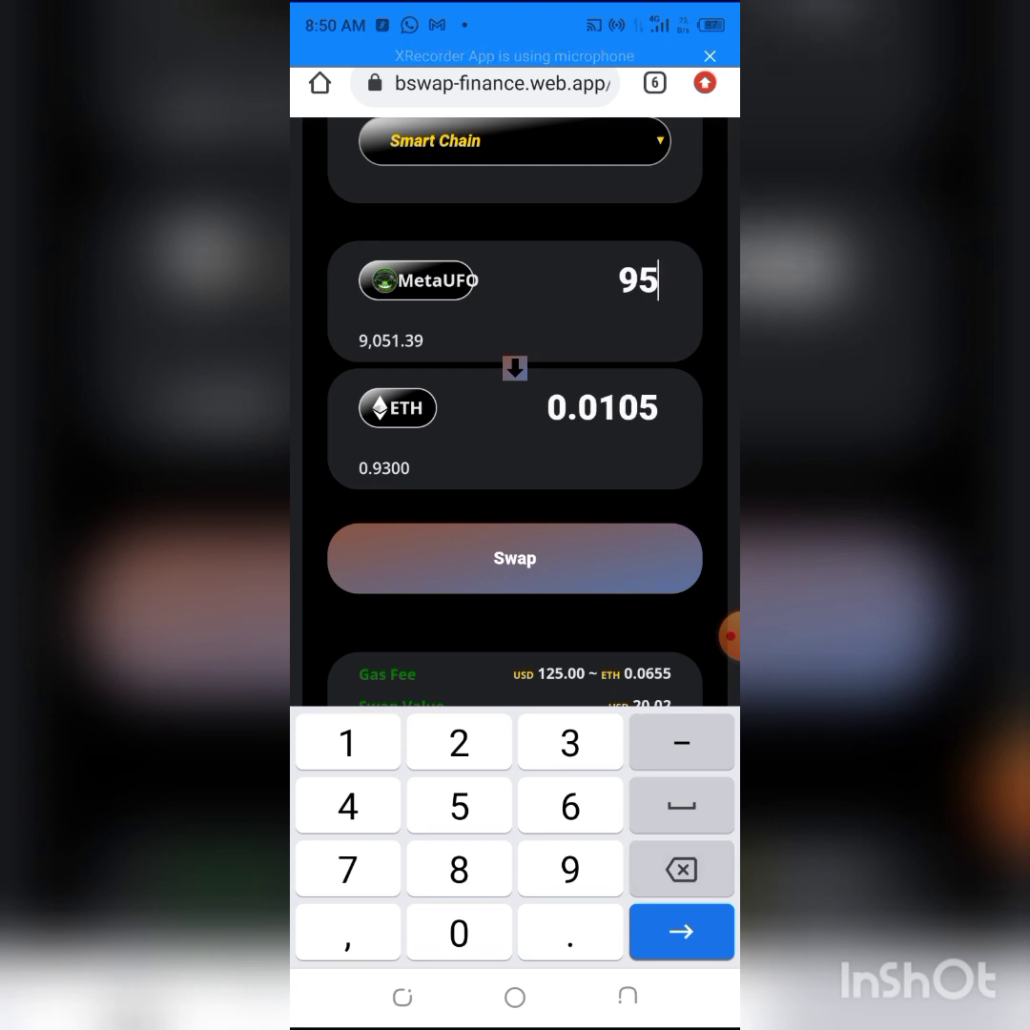
left_click(679, 867)
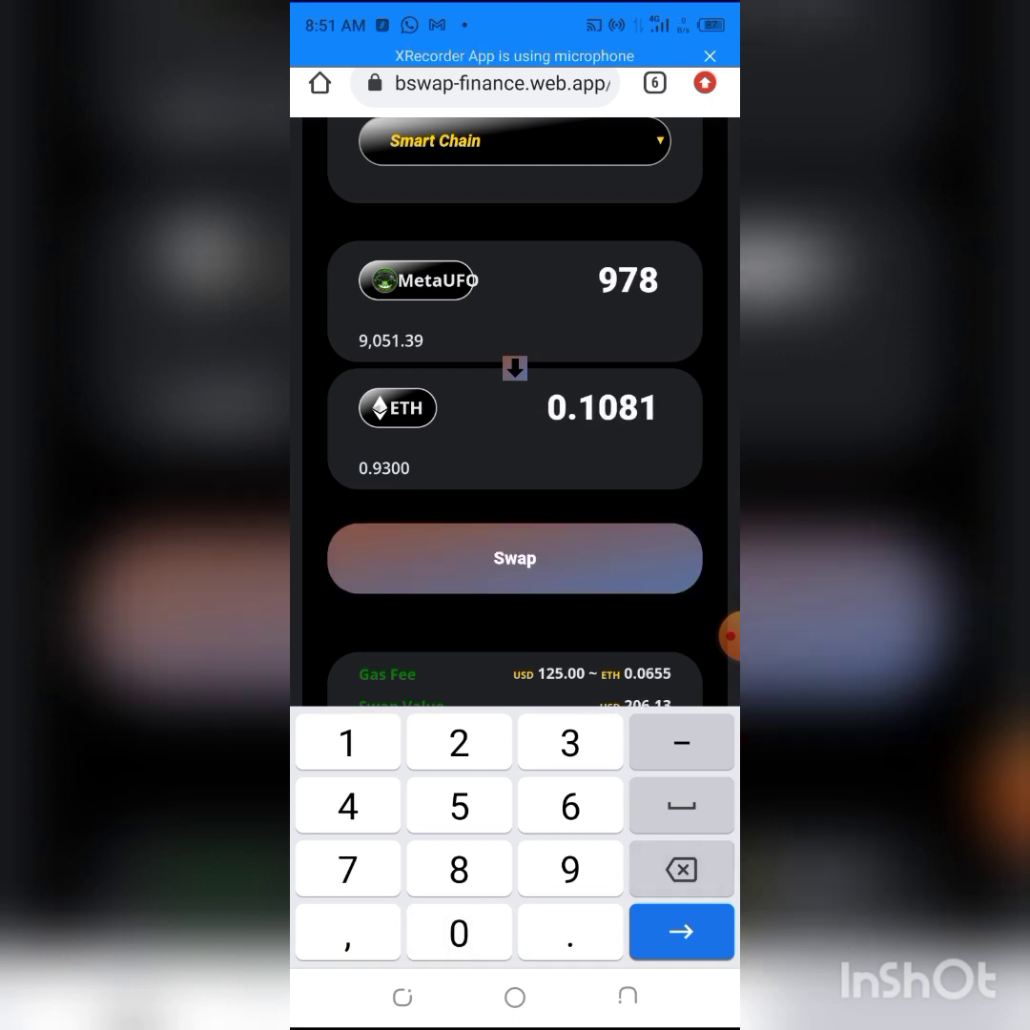
left_click(681, 868)
type("1")
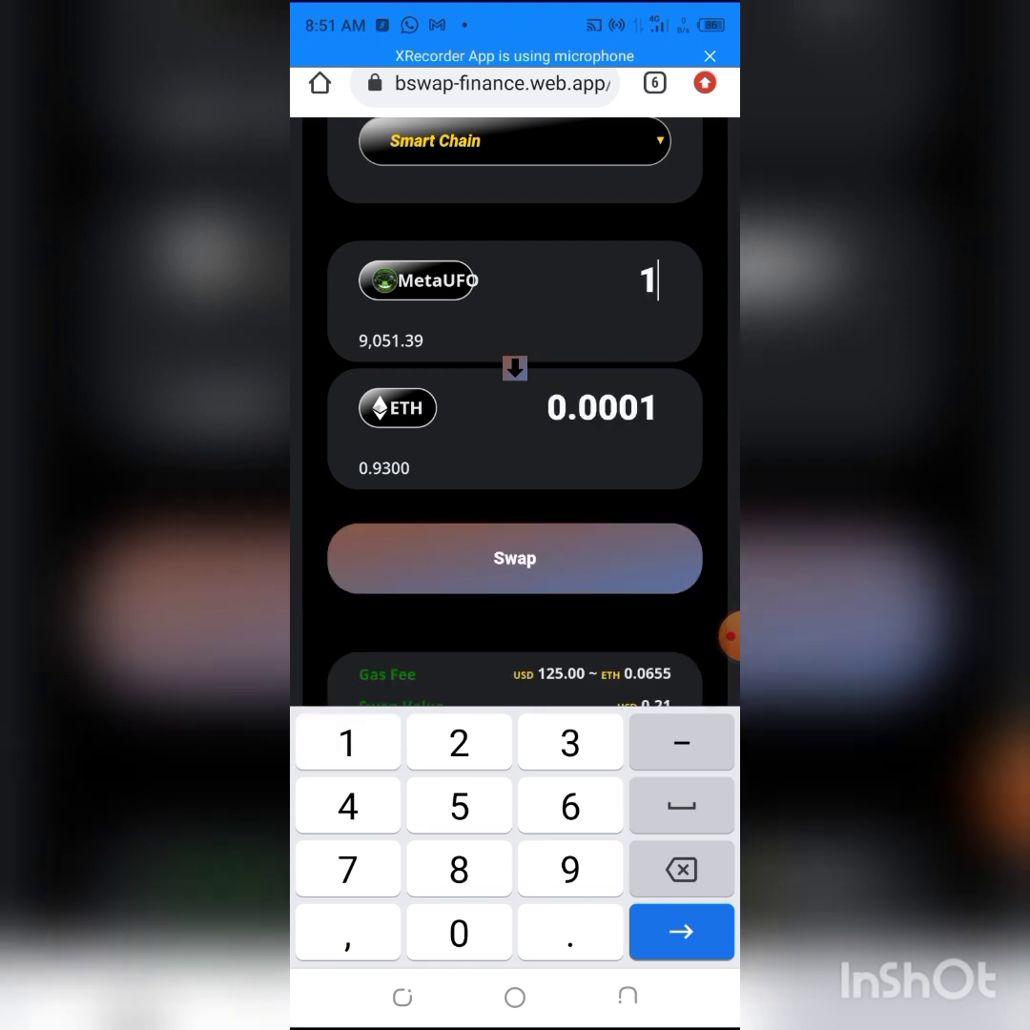
type("000")
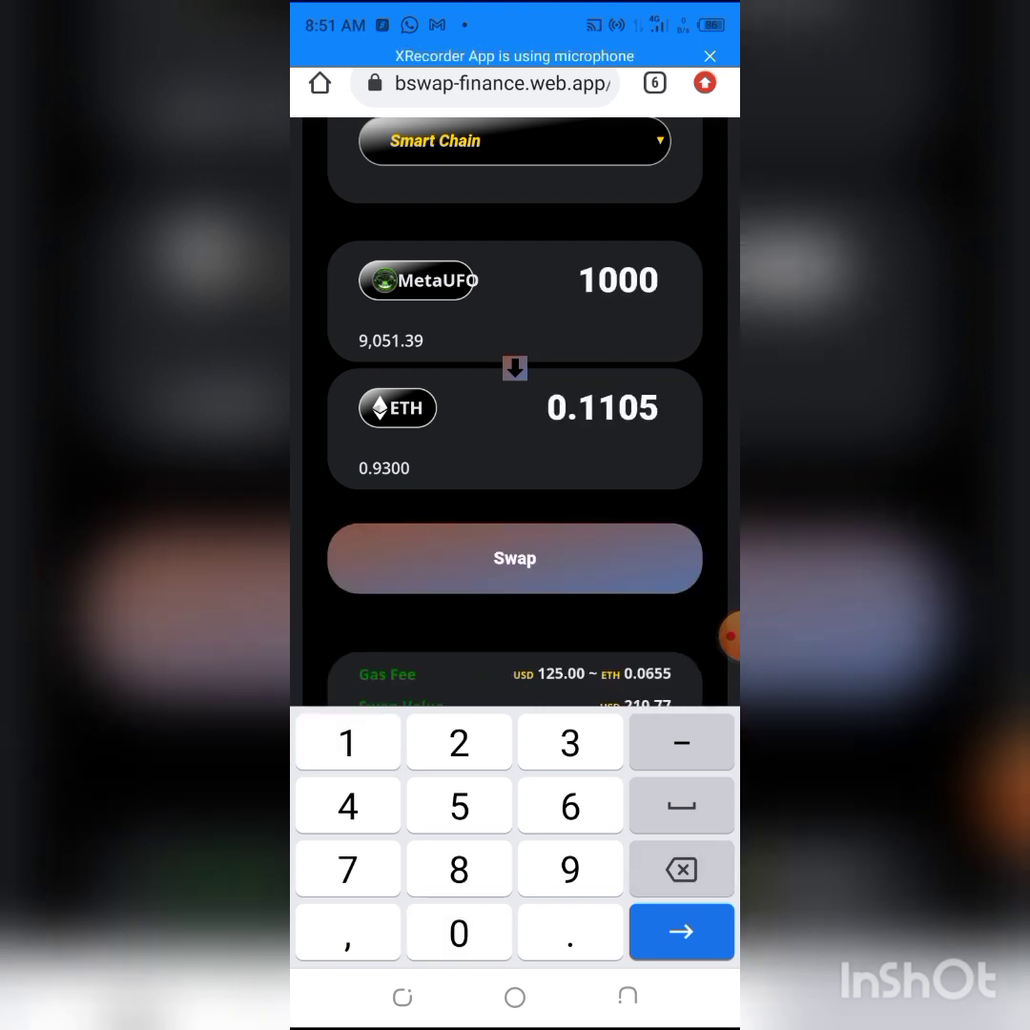
scroll("up", 3)
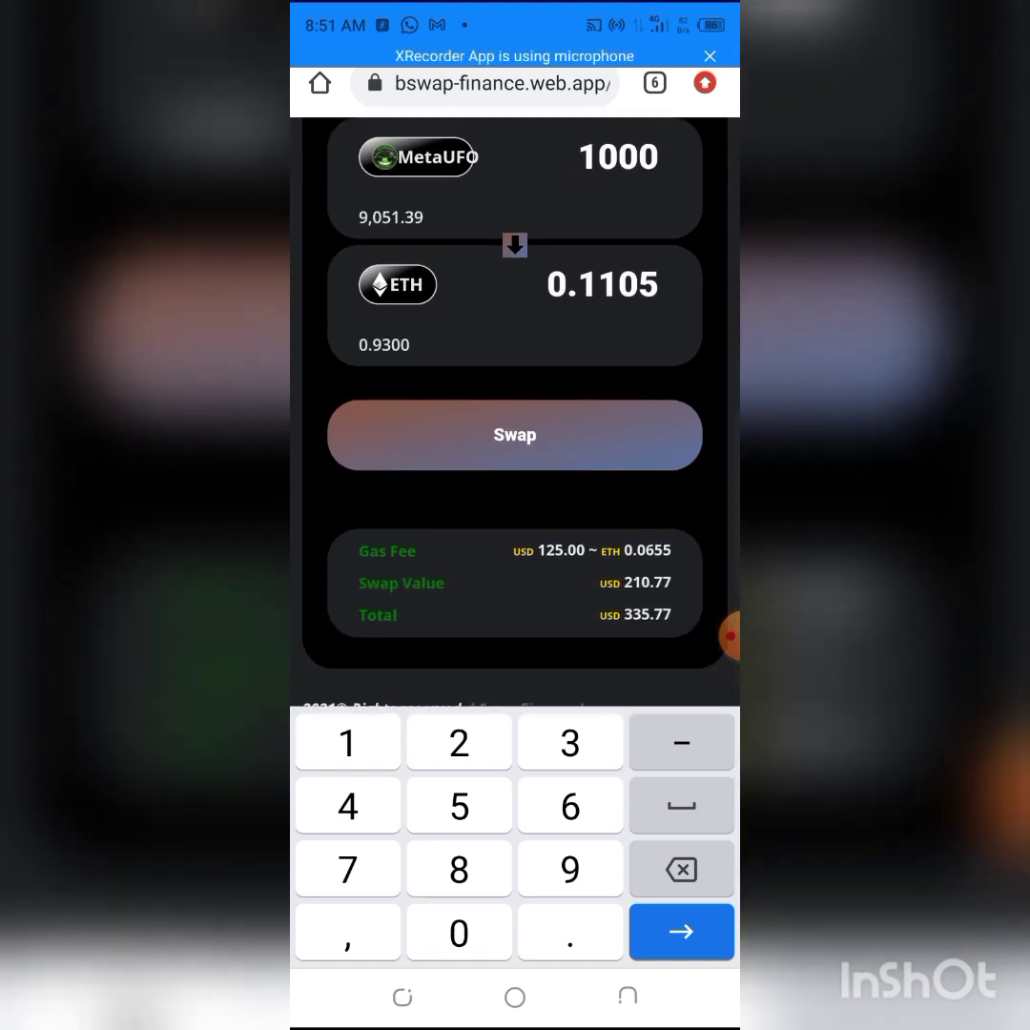
left_click(515, 435)
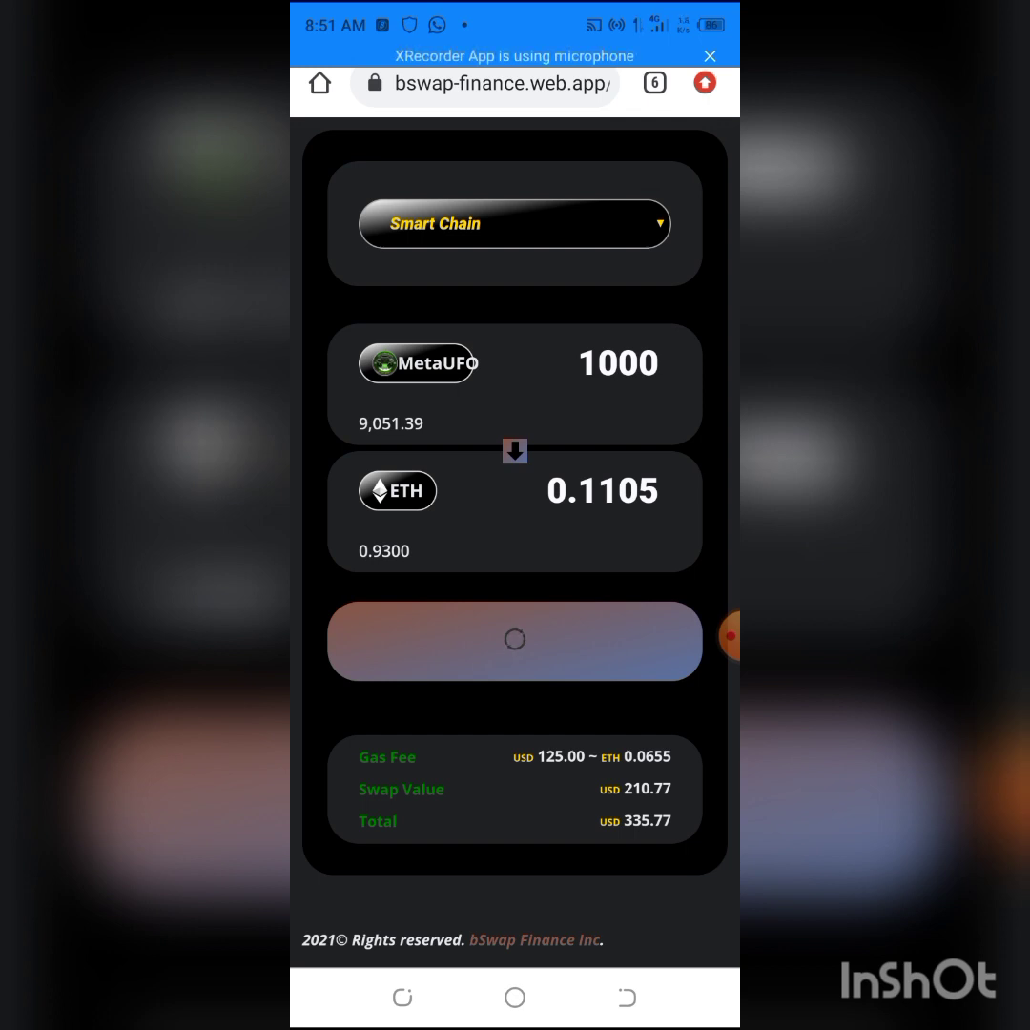
Step: Let the 1000-MetaUFO swap complete and enter another 1000 MetaUFO
left_click(515, 640)
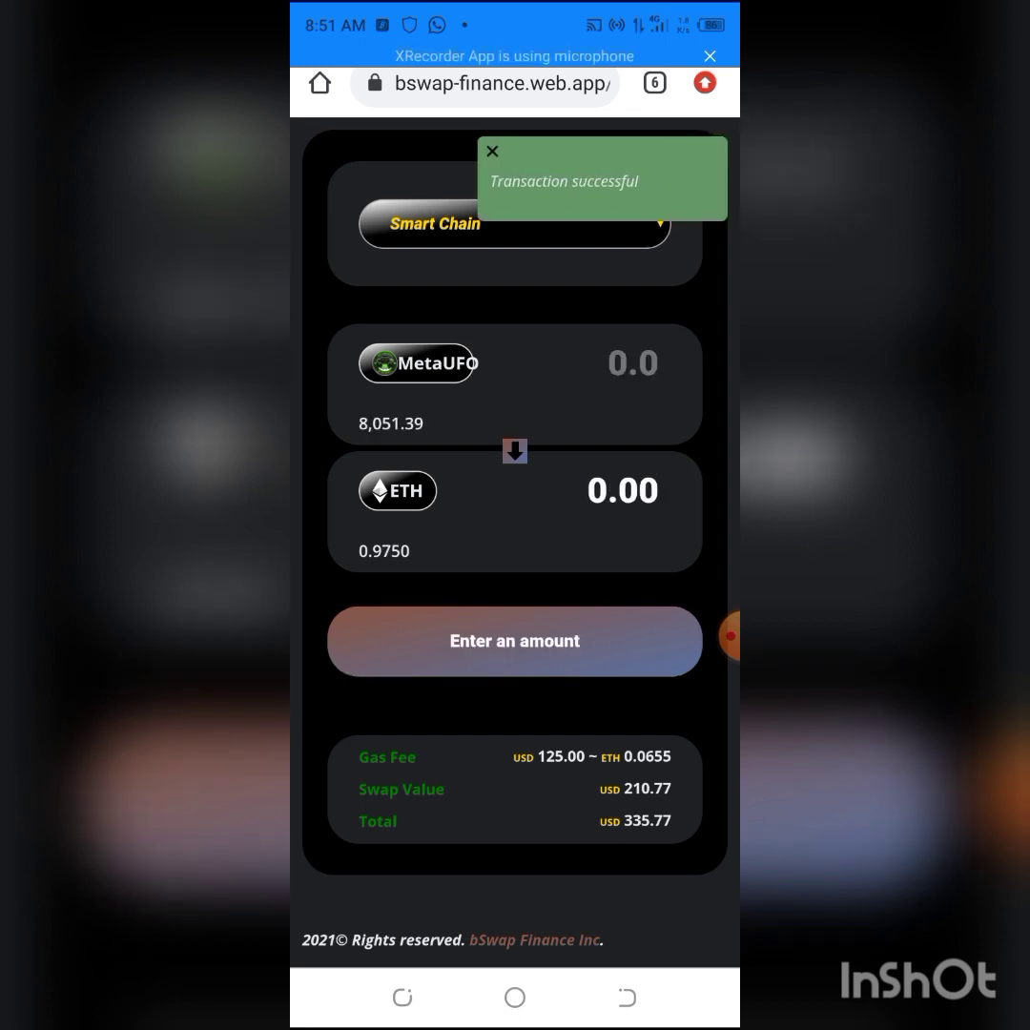
scroll("down", 3)
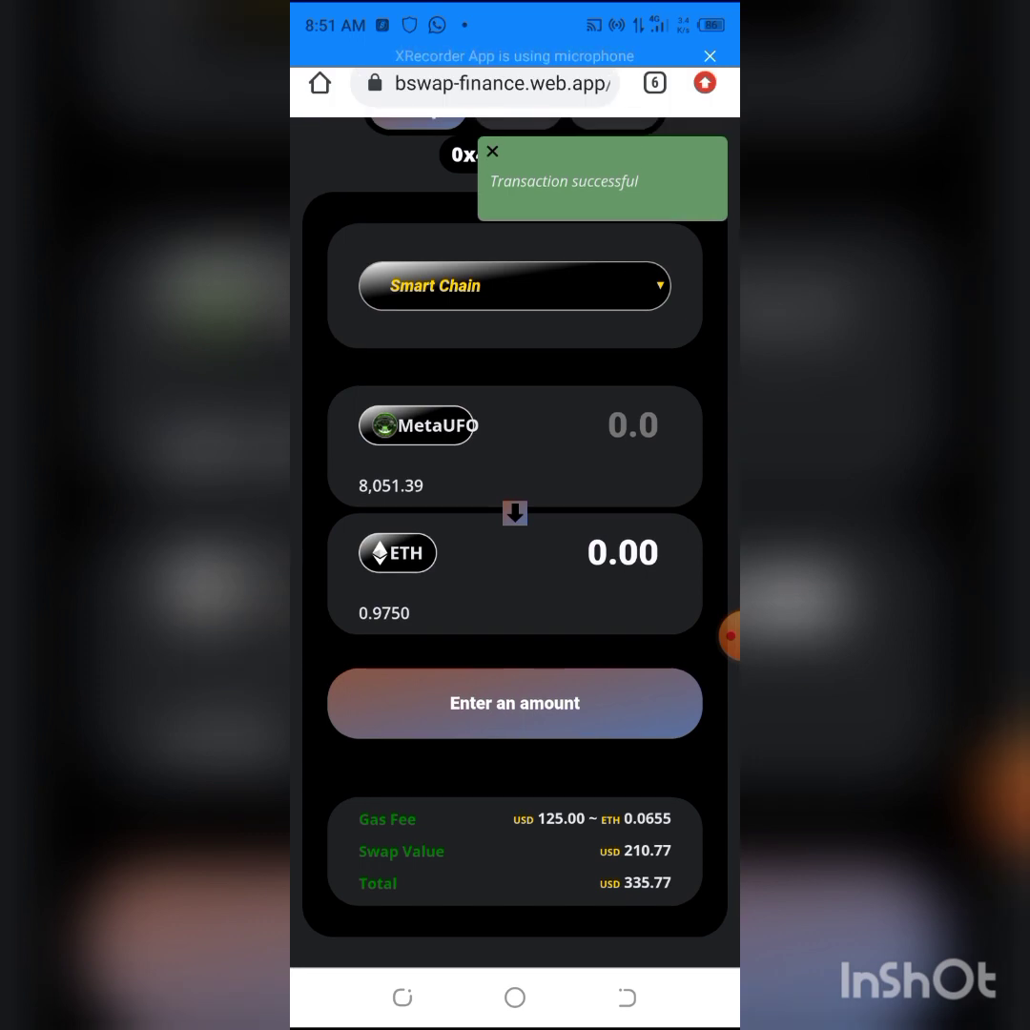
scroll("down", 3)
type("1000")
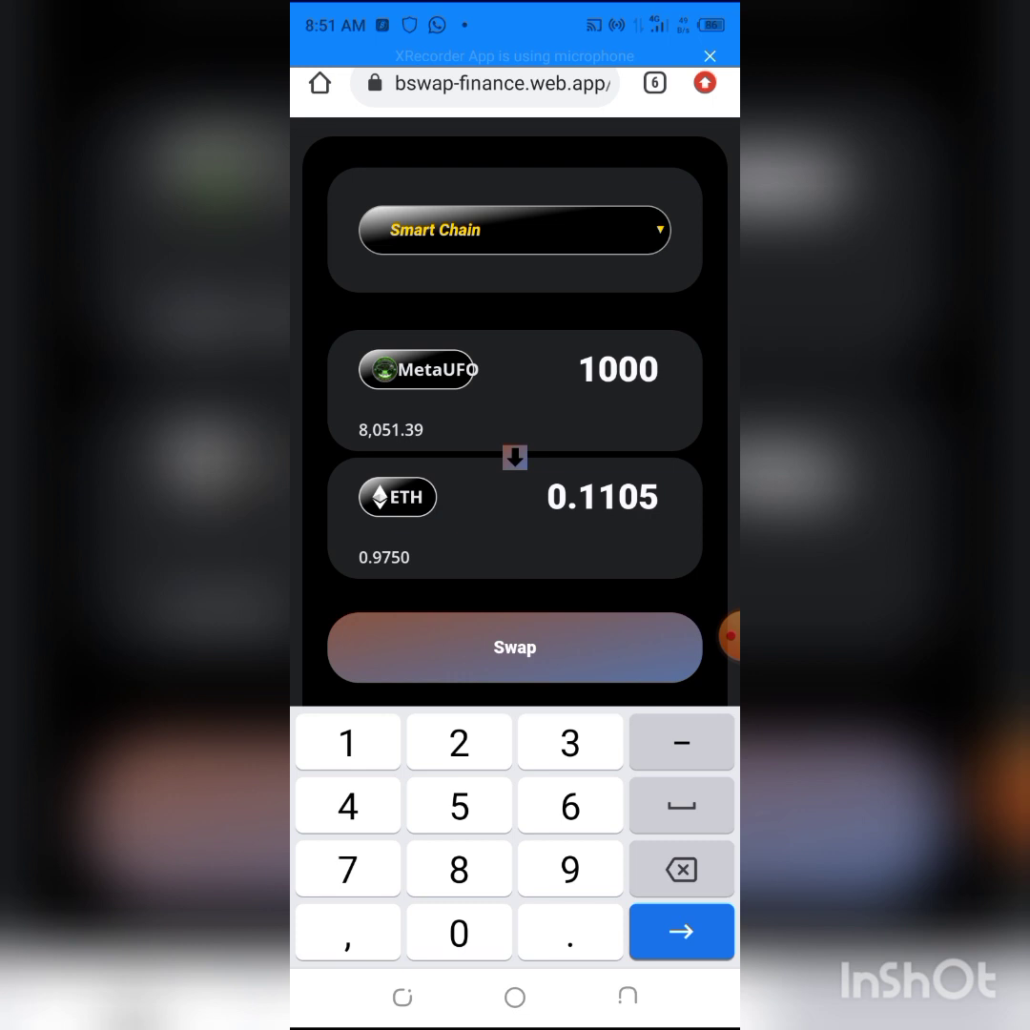
Step: Submit the second 1000-MetaUFO swap and dismiss the success notice, leaving 7,051.39 MetaUFO
left_click(513, 646)
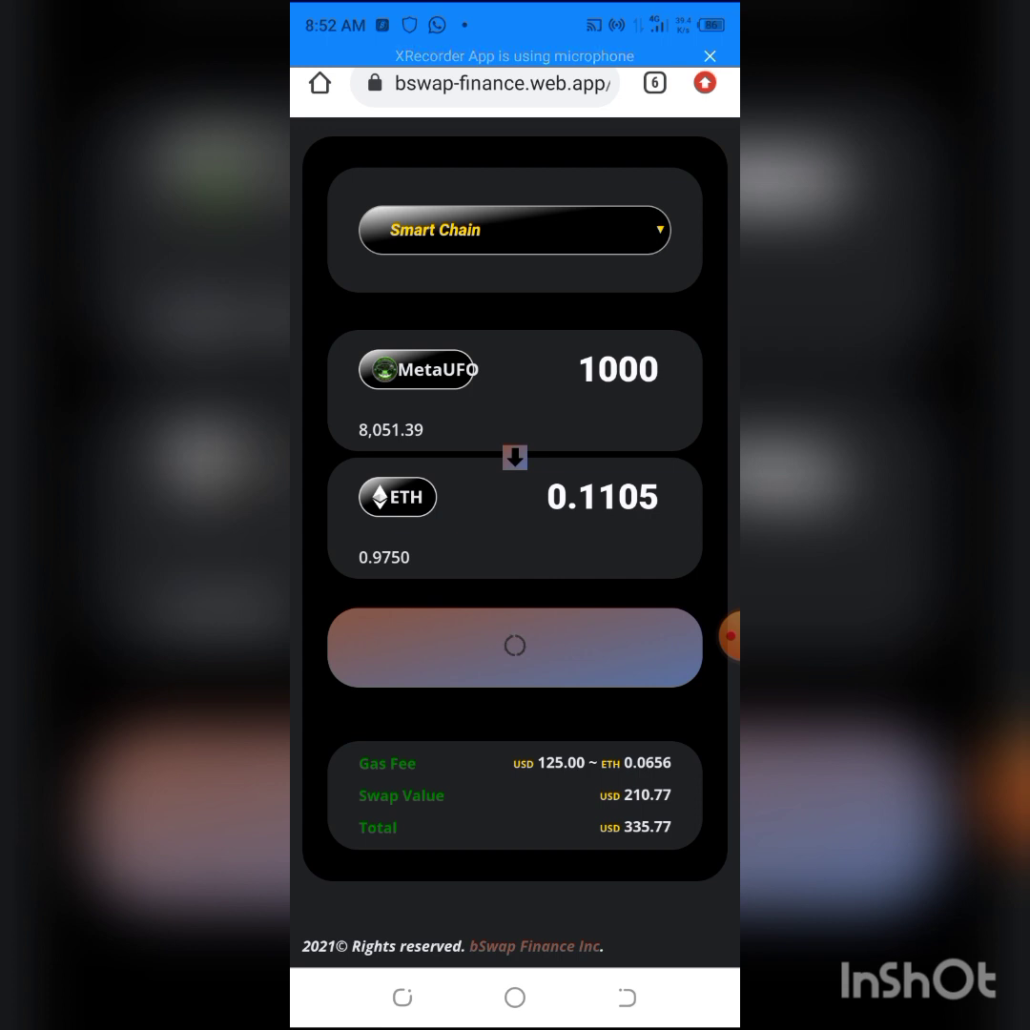
left_click(515, 646)
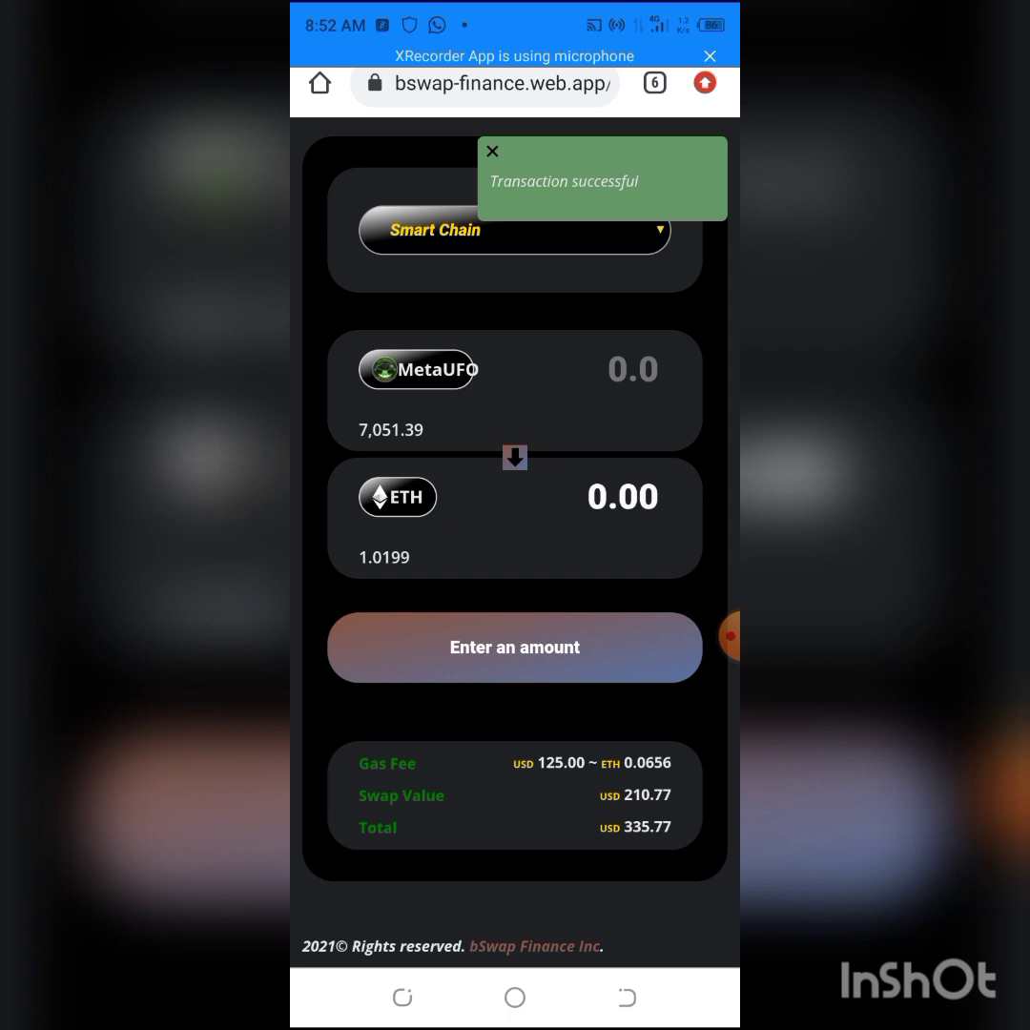
left_click(492, 150)
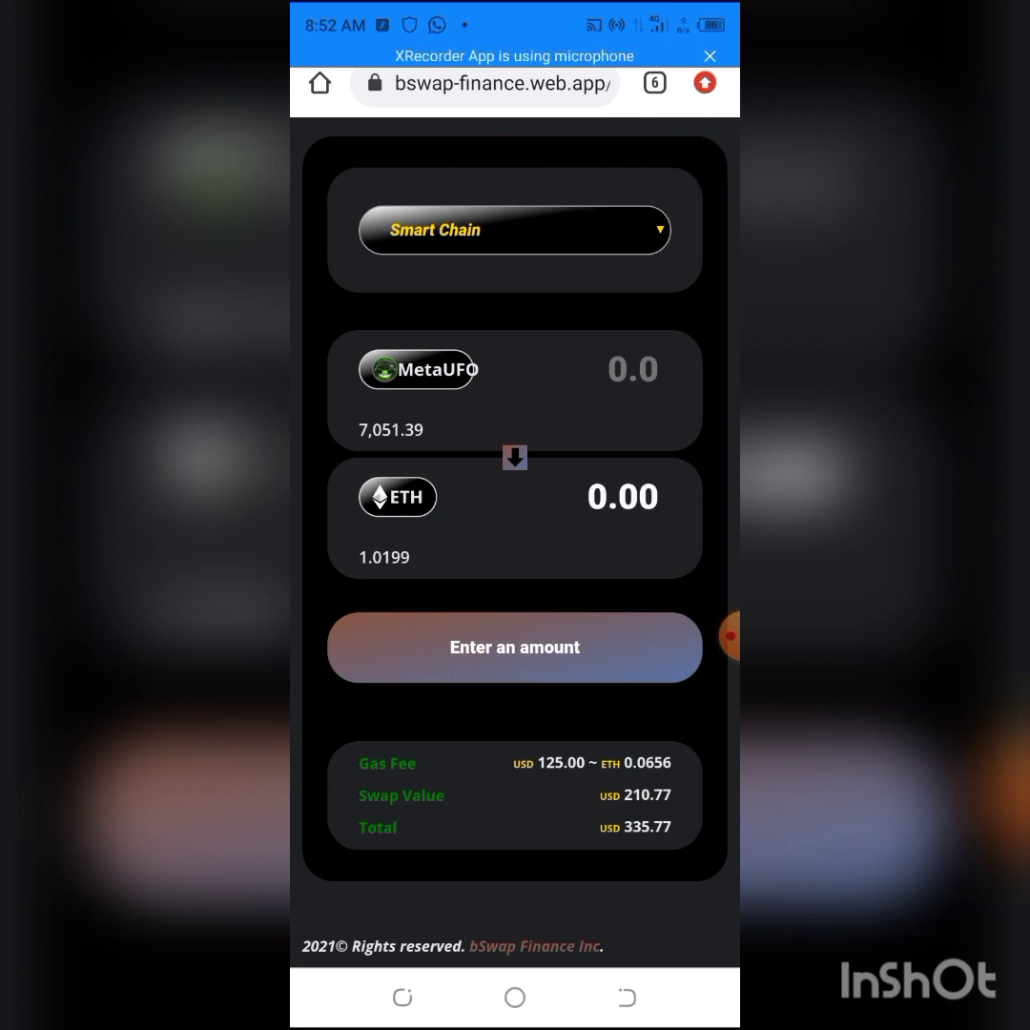